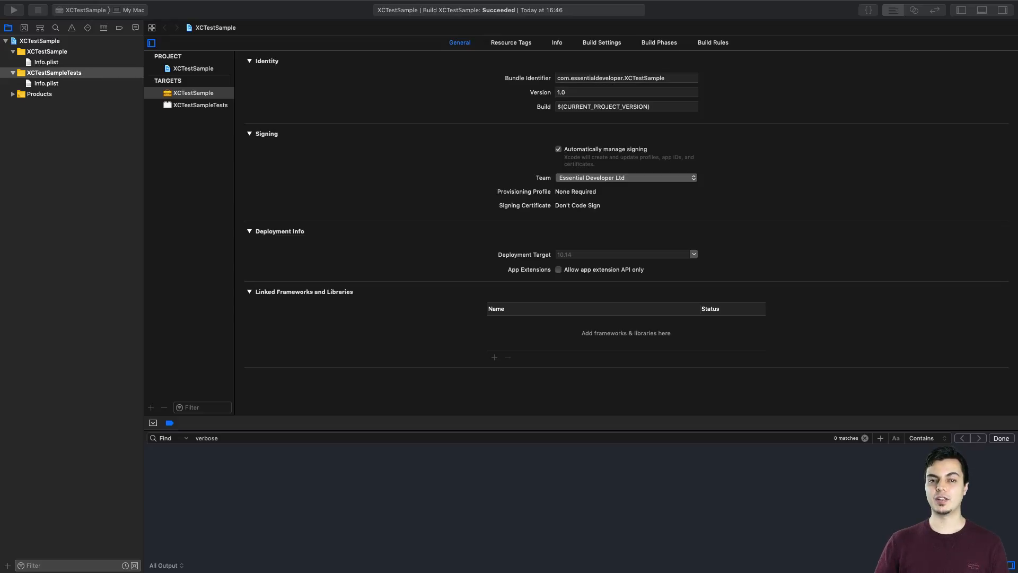
# Step: Create SampleTest.swift from the macOS Unit Test Case Class template
pyautogui.click(55, 72)
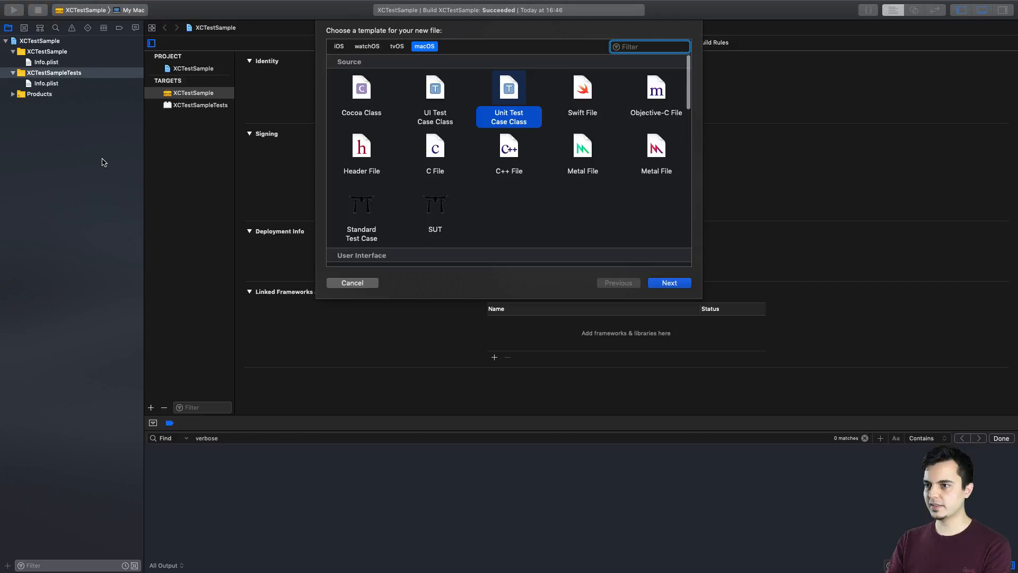
pyautogui.moveTo(219, 134)
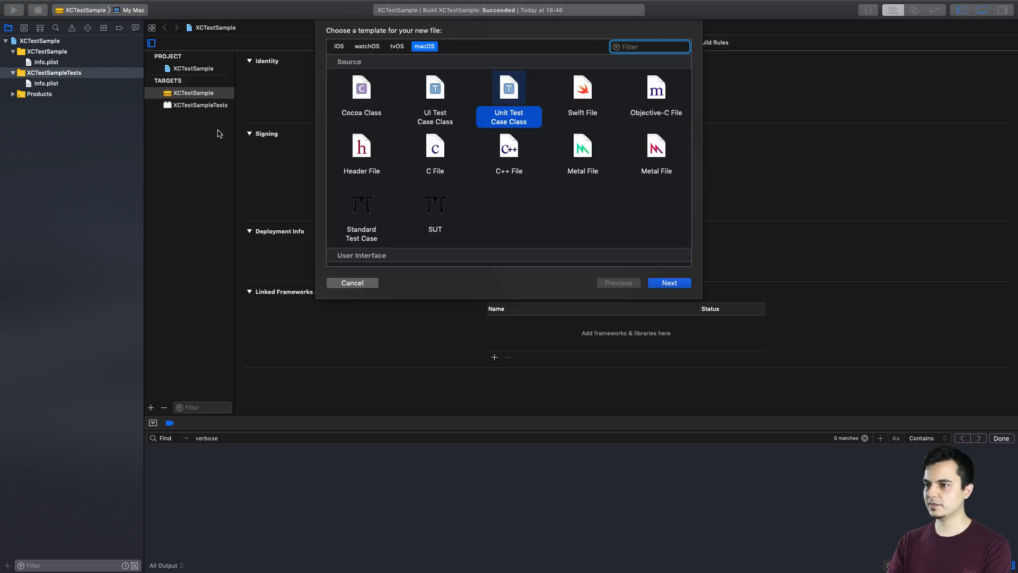
pyautogui.click(669, 282)
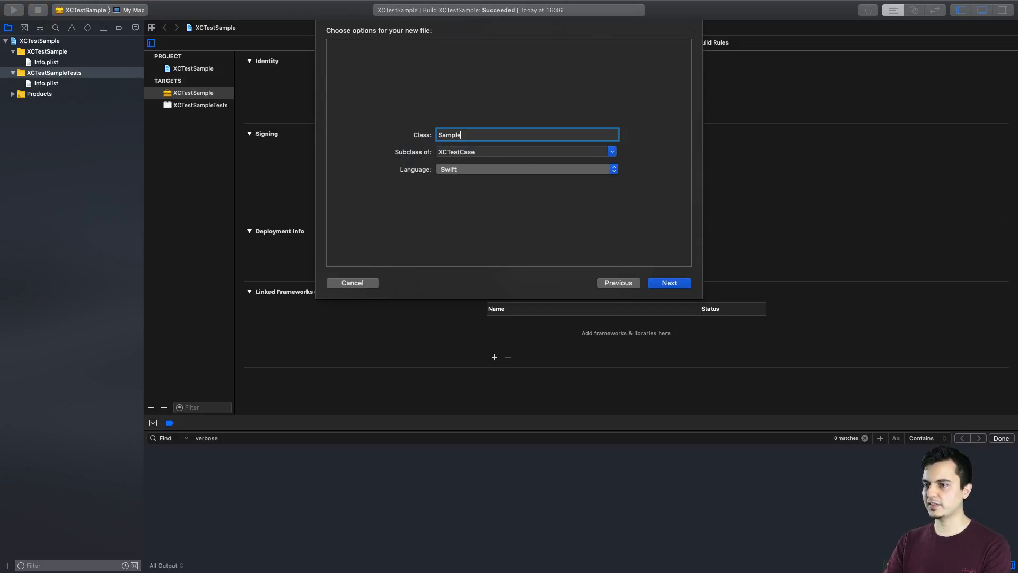
pyautogui.click(668, 282)
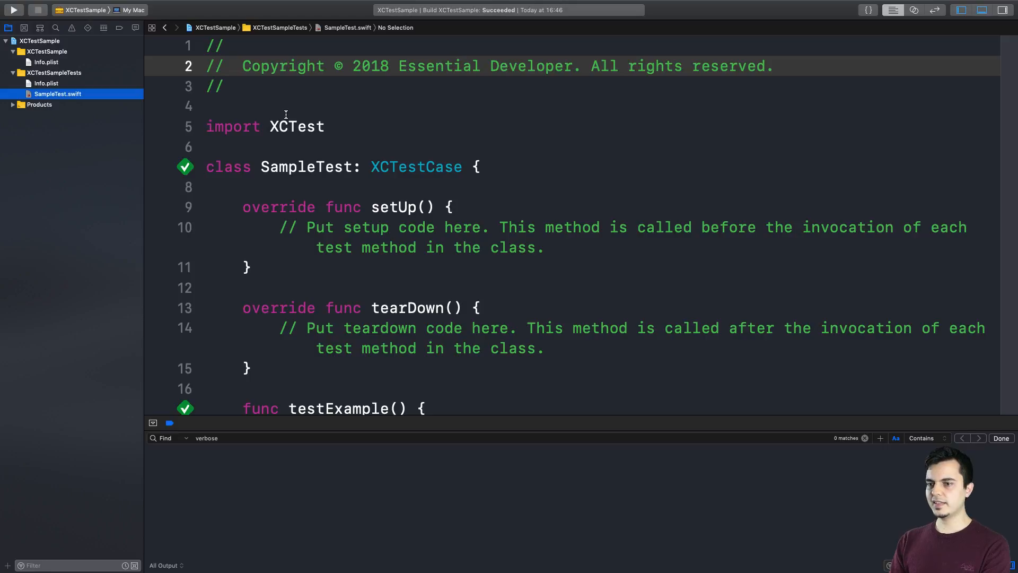
pyautogui.moveTo(300, 141)
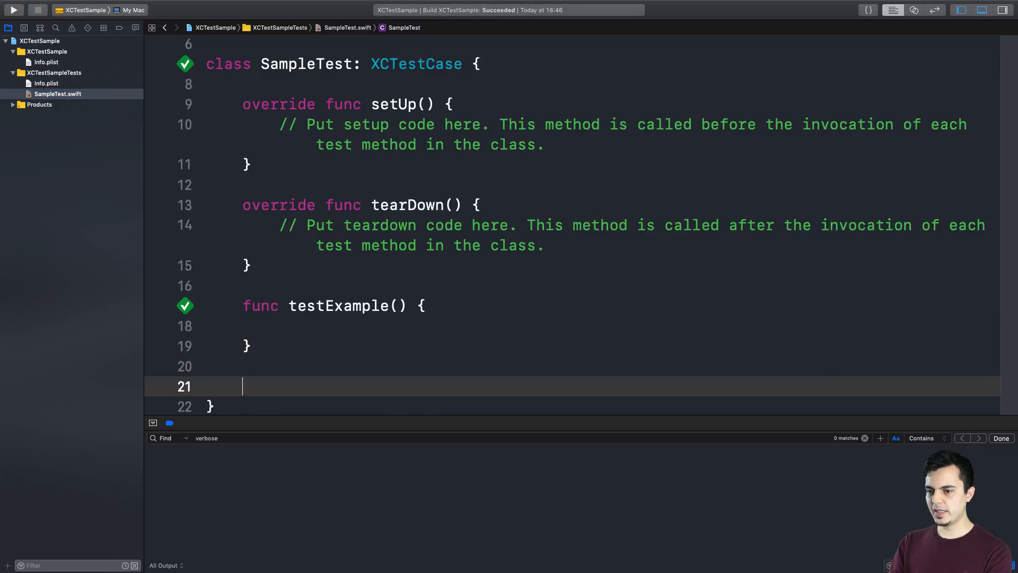
# Step: Write a nested Sample class with var state = 0 and changeState() doing state += 1
pyautogui.write('class')
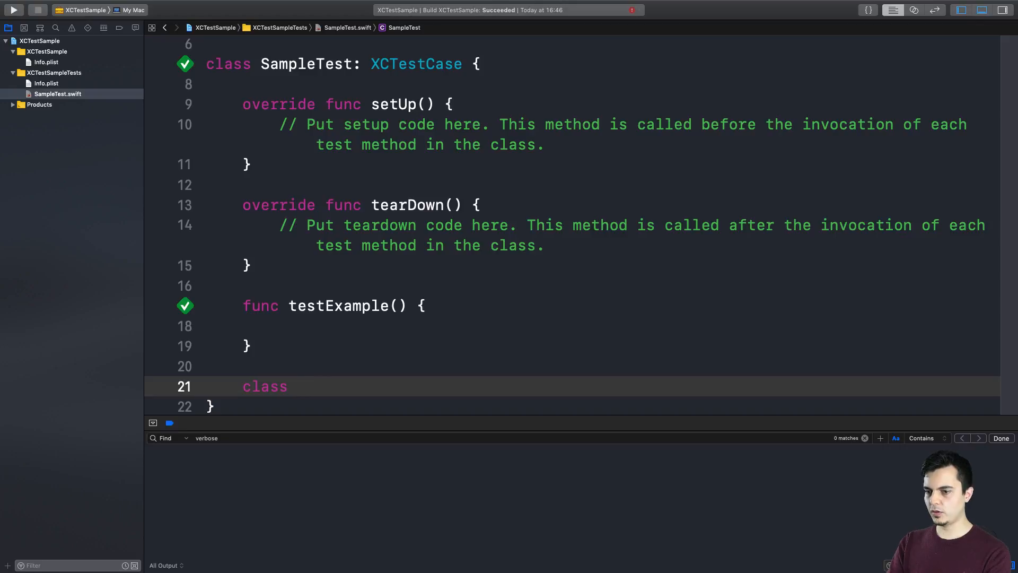
pyautogui.write('Sample {')
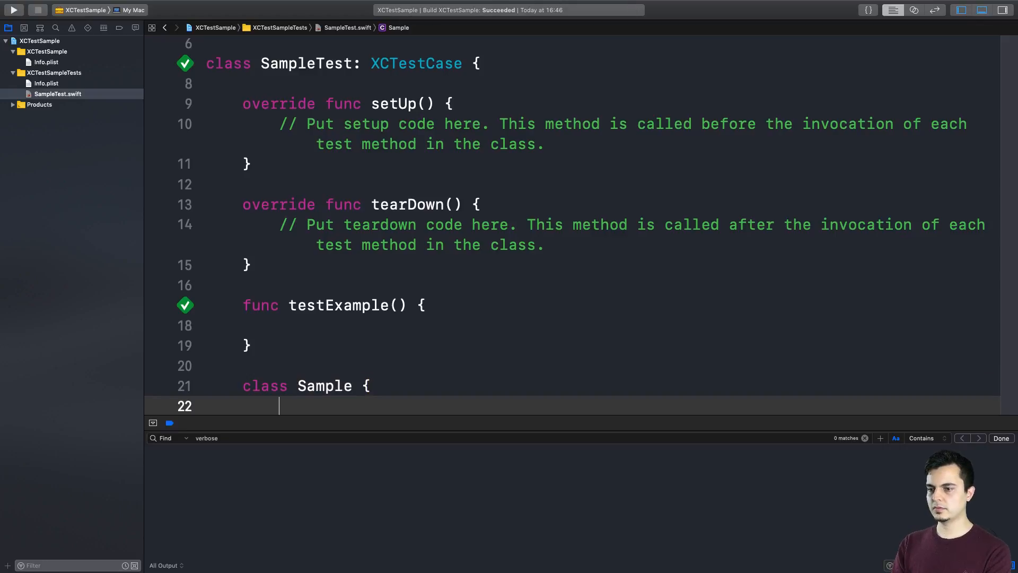
pyautogui.write('var state')
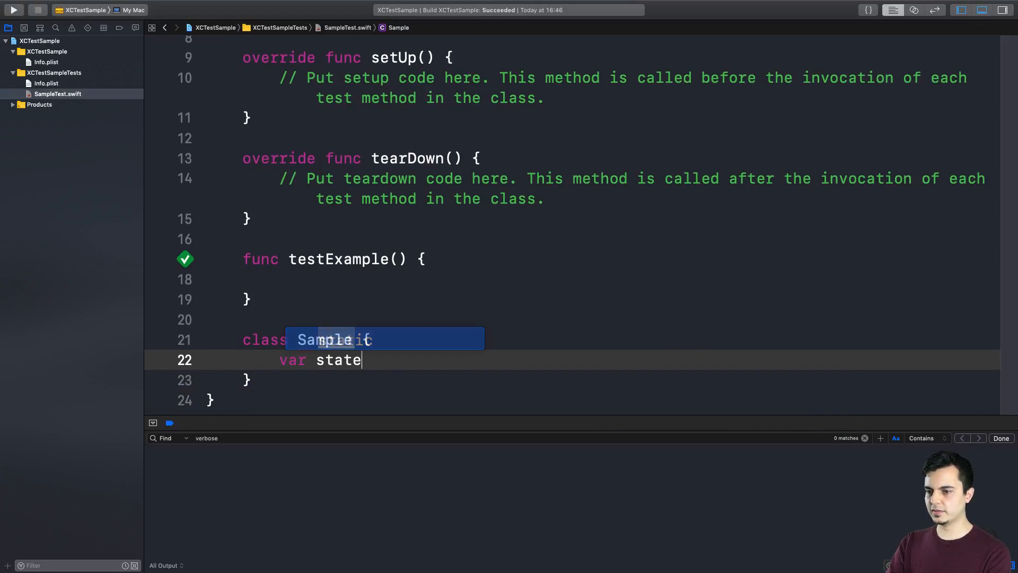
pyautogui.write('= 0')
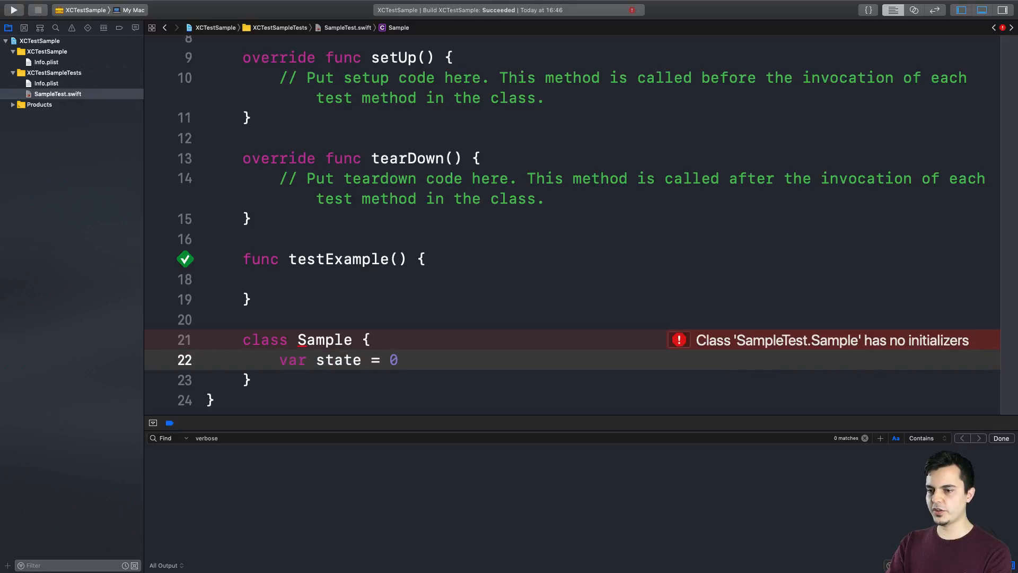
pyautogui.write('func')
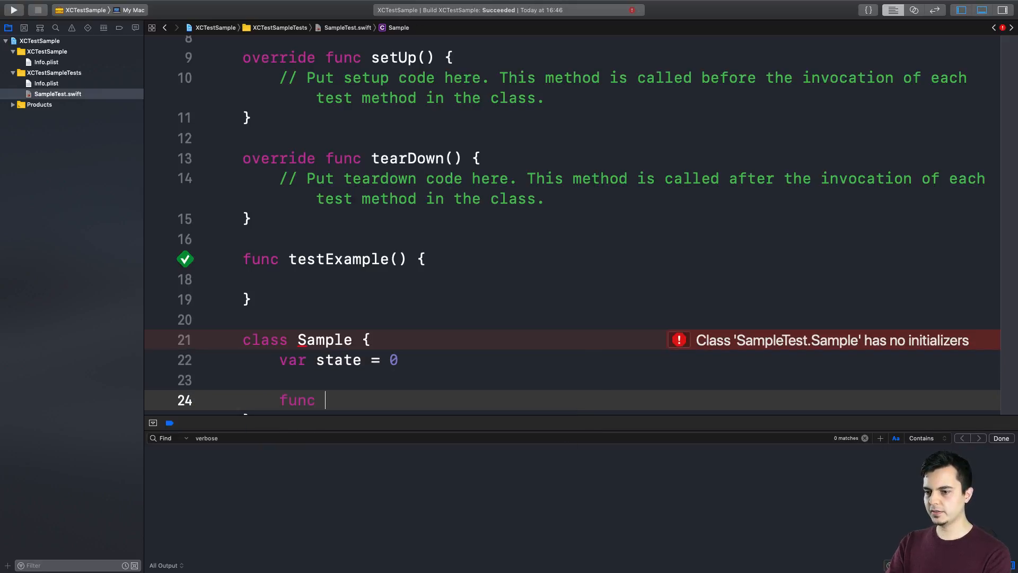
pyautogui.write('changeState')
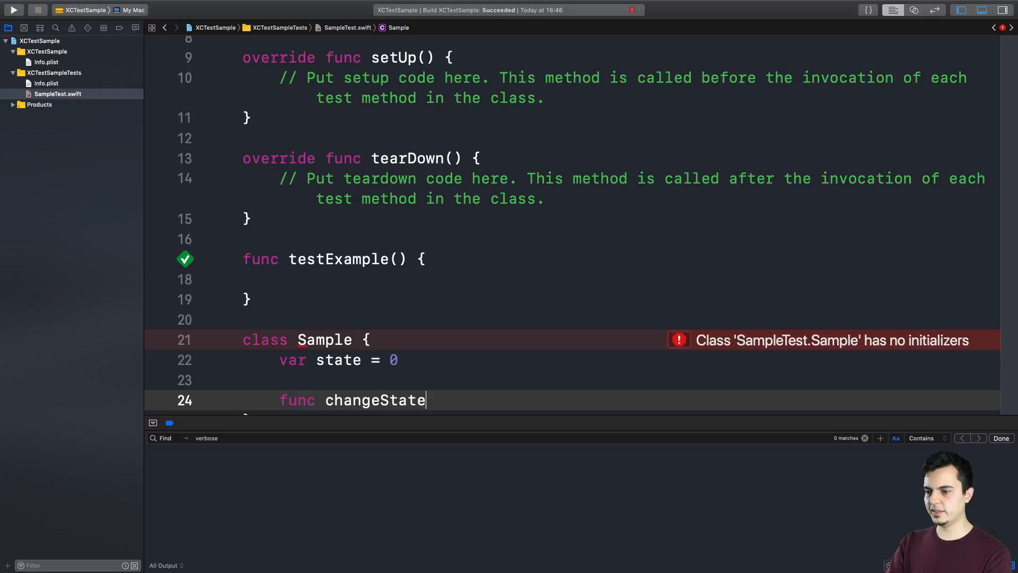
pyautogui.write('() {')
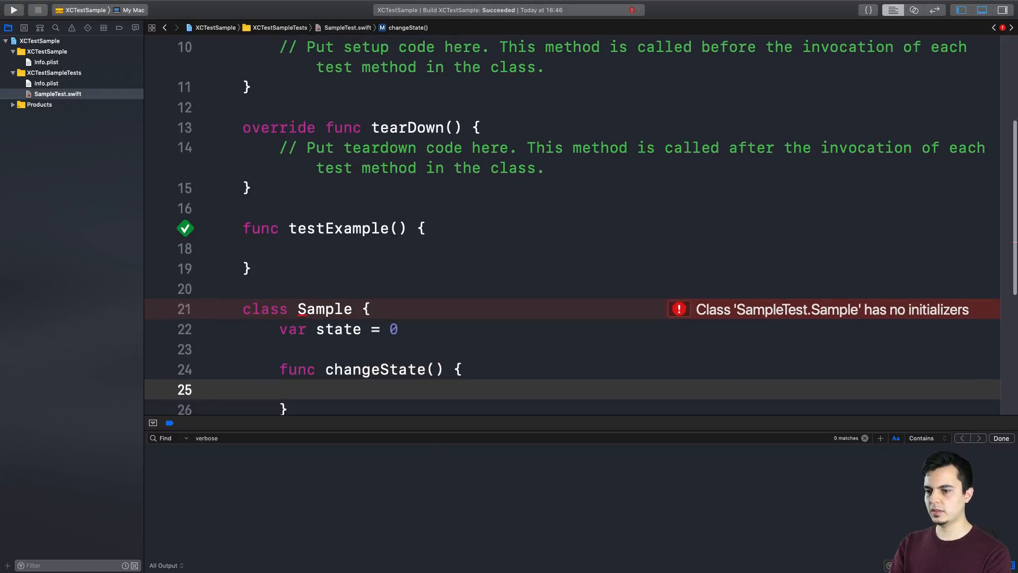
pyautogui.write('state +=')
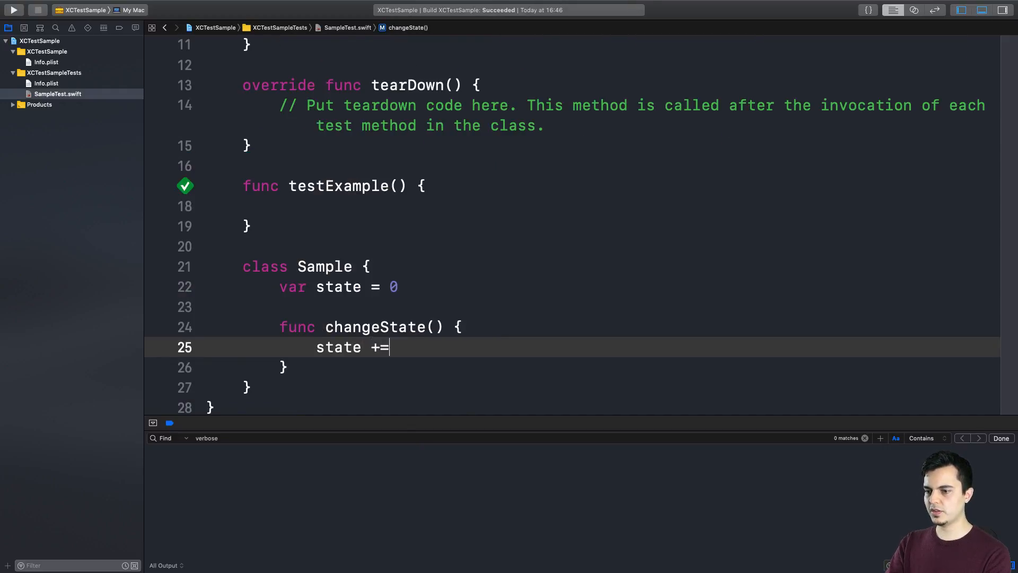
pyautogui.write('1')
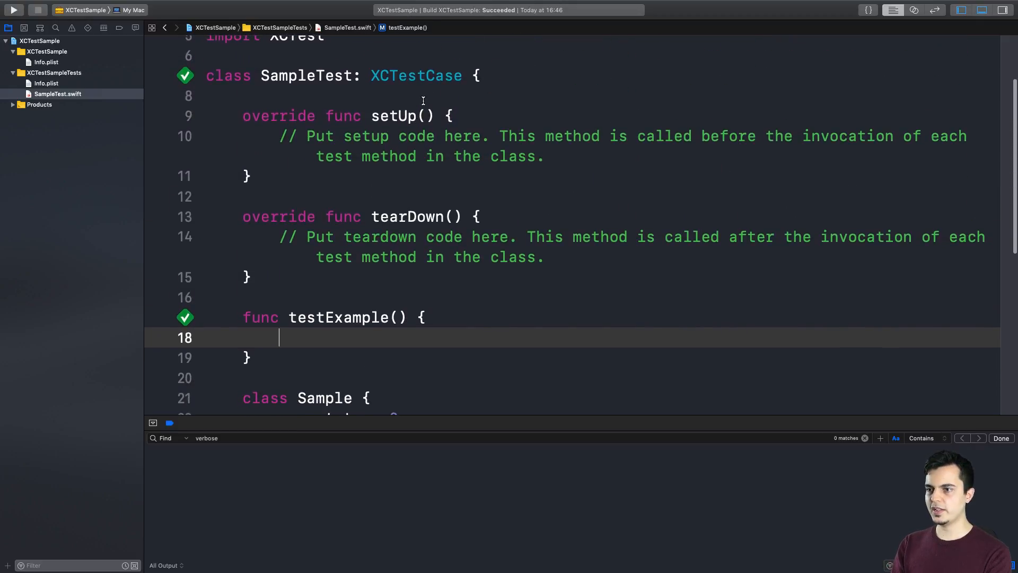
# Step: Add let sample = Sample(), assert sample.state equals 1 in testExample, and run it
pyautogui.write('let sampl')
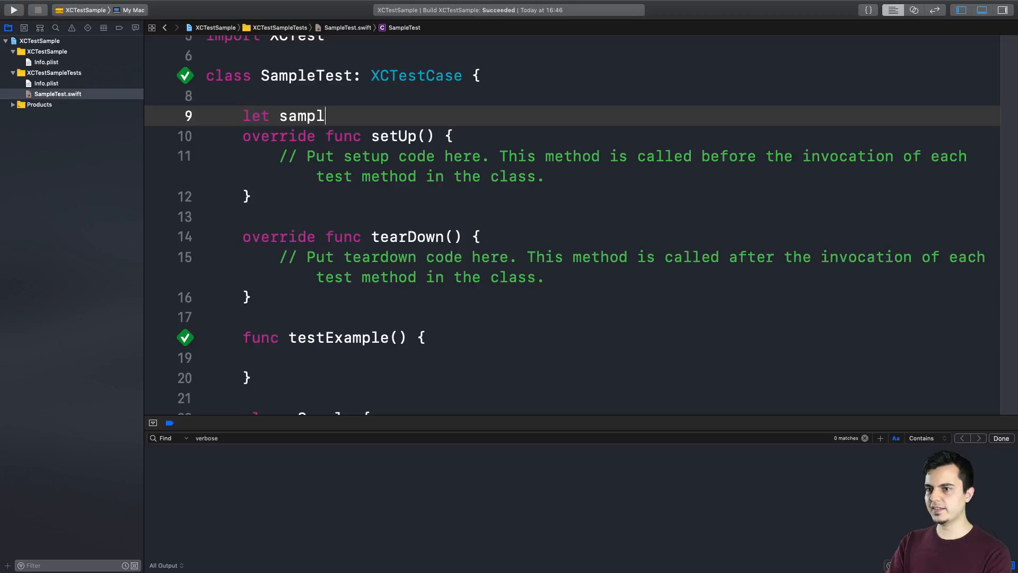
pyautogui.write('e = Sample()')
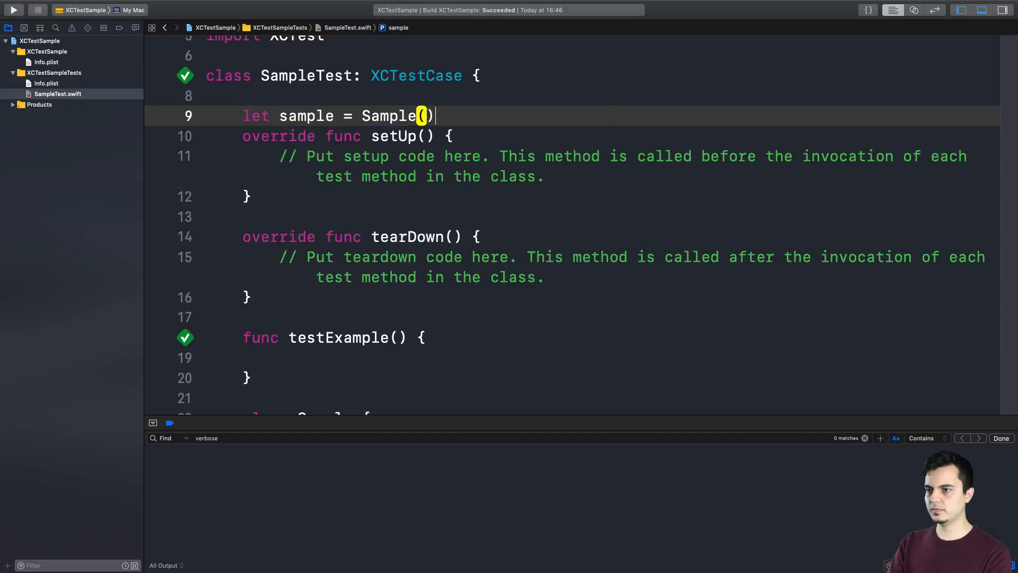
pyautogui.write('Sample.changeState(')
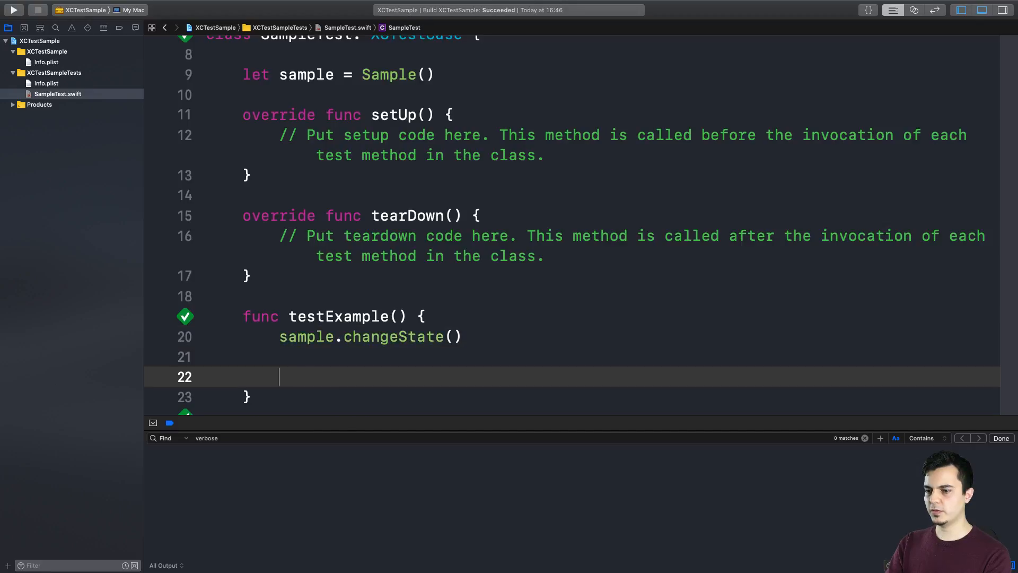
pyautogui.write('XCTAssertEqual(sample.state, 1')
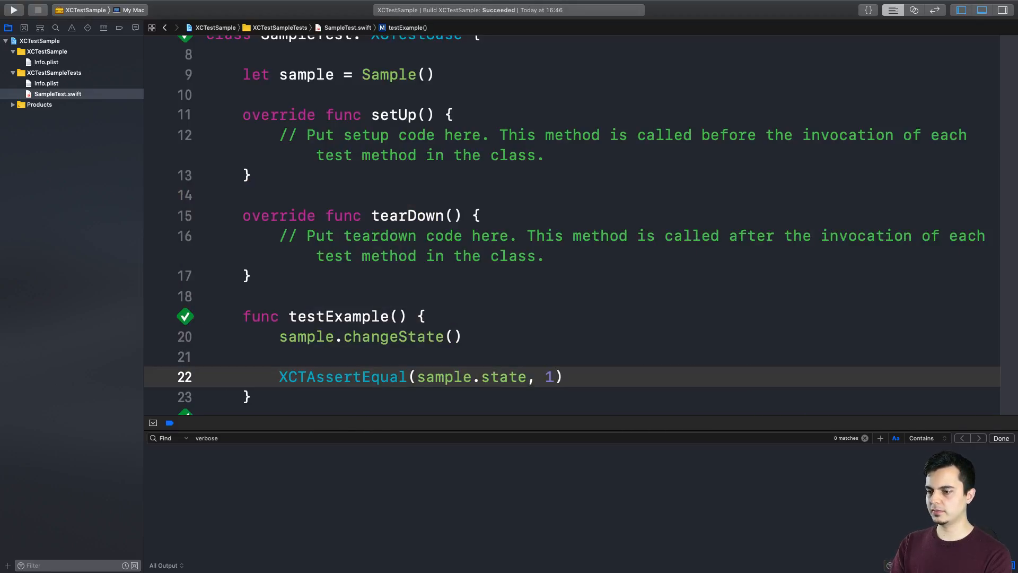
pyautogui.click(12, 9)
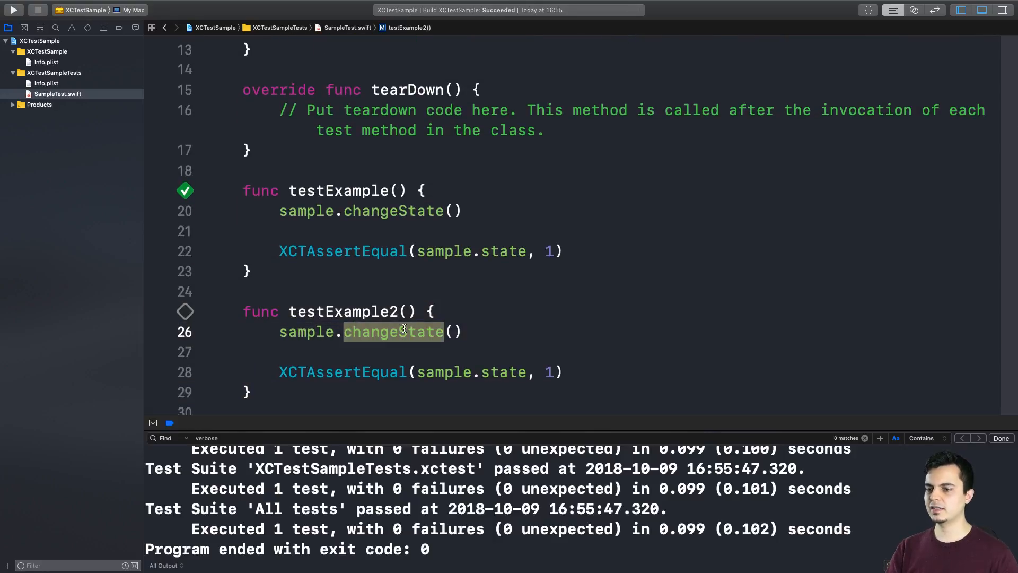
# Step: Make testExample2 expect 2 and watch it fail, then restore 1 and rerun
pyautogui.click(553, 371)
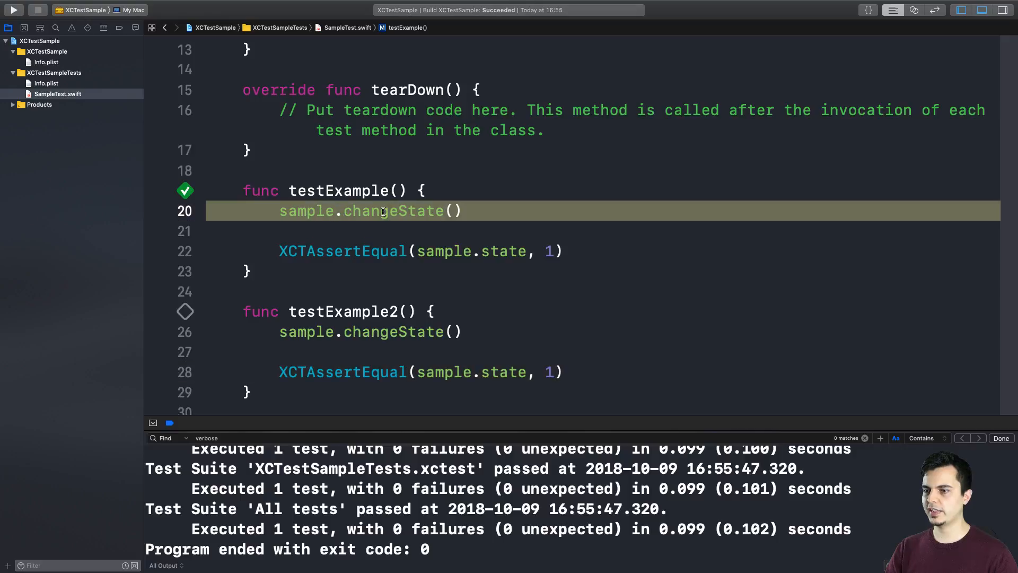
pyautogui.click(428, 332)
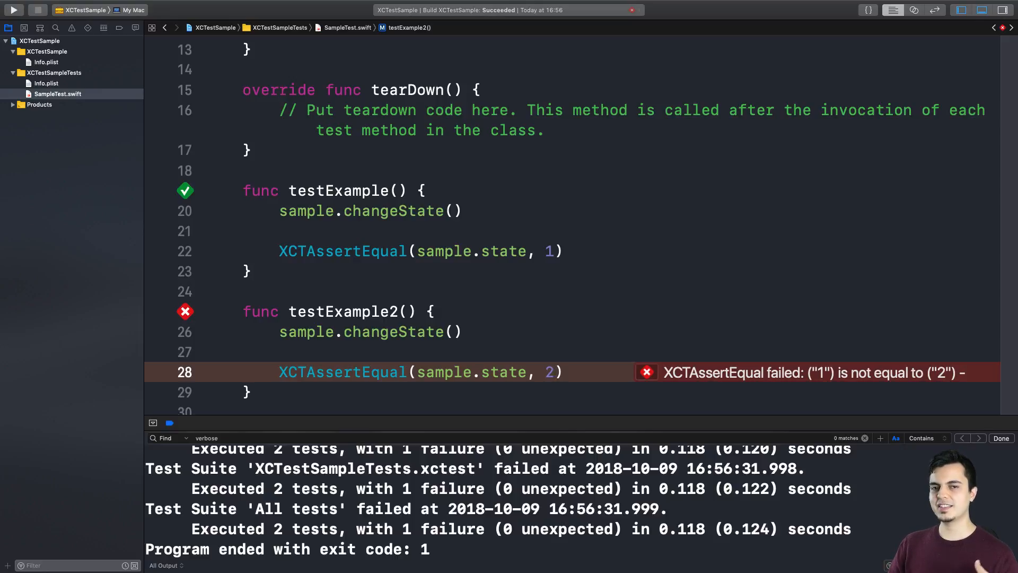
pyautogui.click(555, 372)
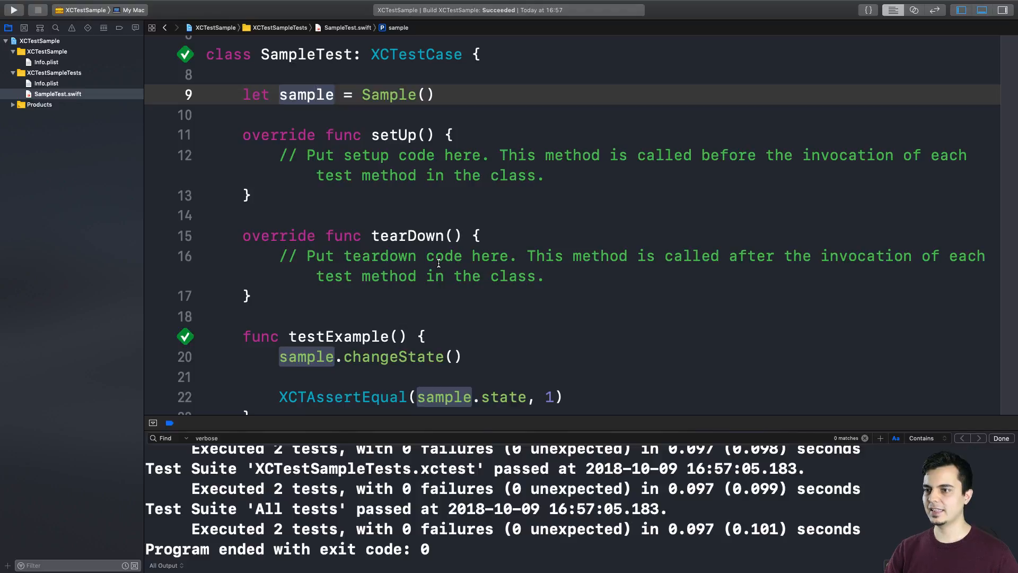
pyautogui.scroll(-3)
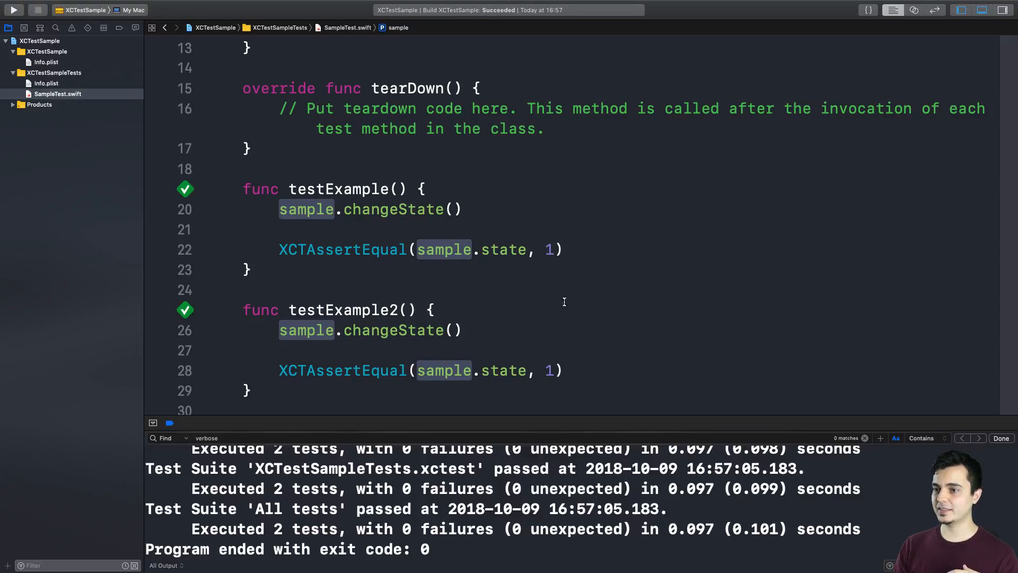
pyautogui.doubleClick(338, 188)
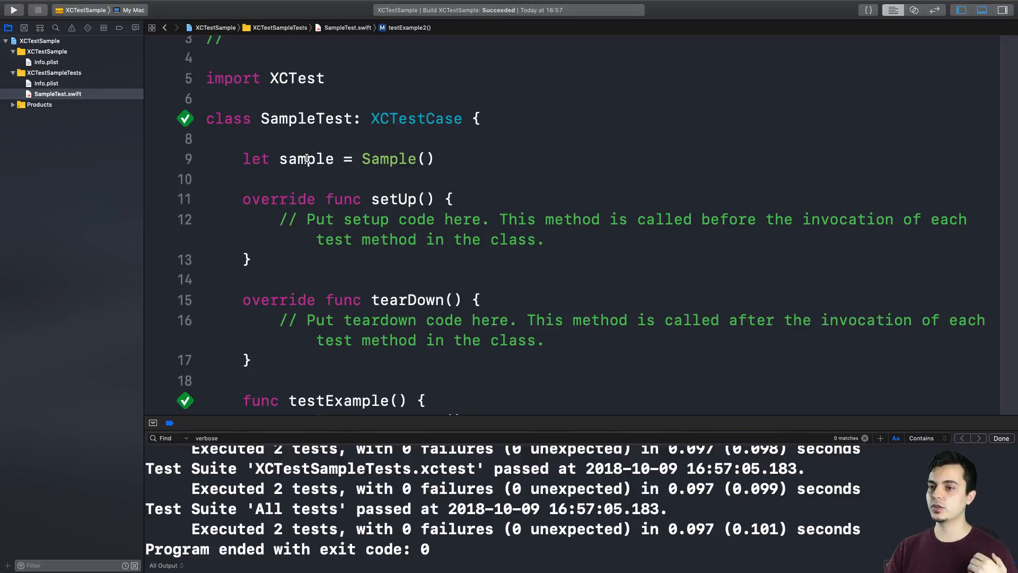
pyautogui.doubleClick(393, 199)
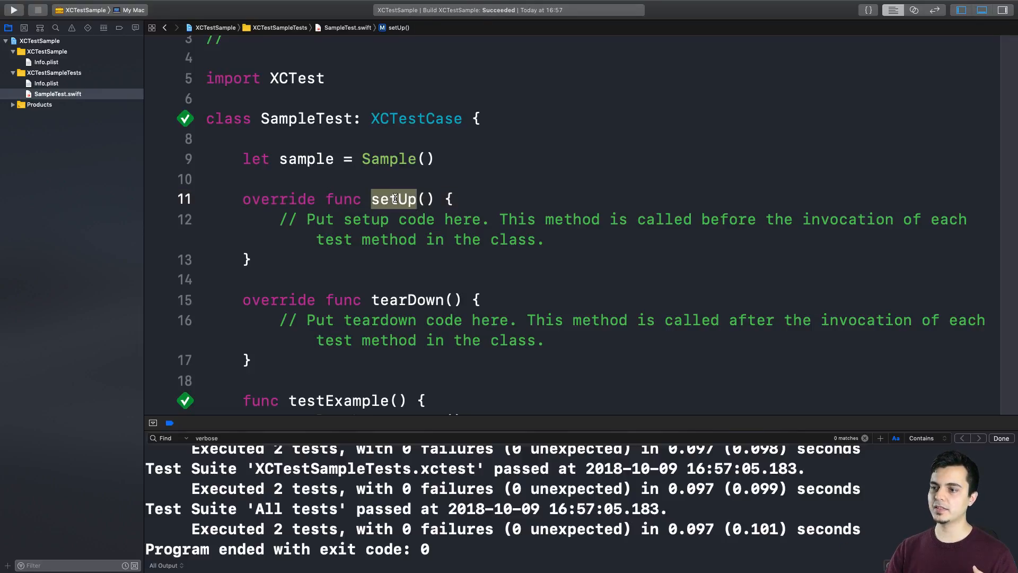
pyautogui.click(406, 299)
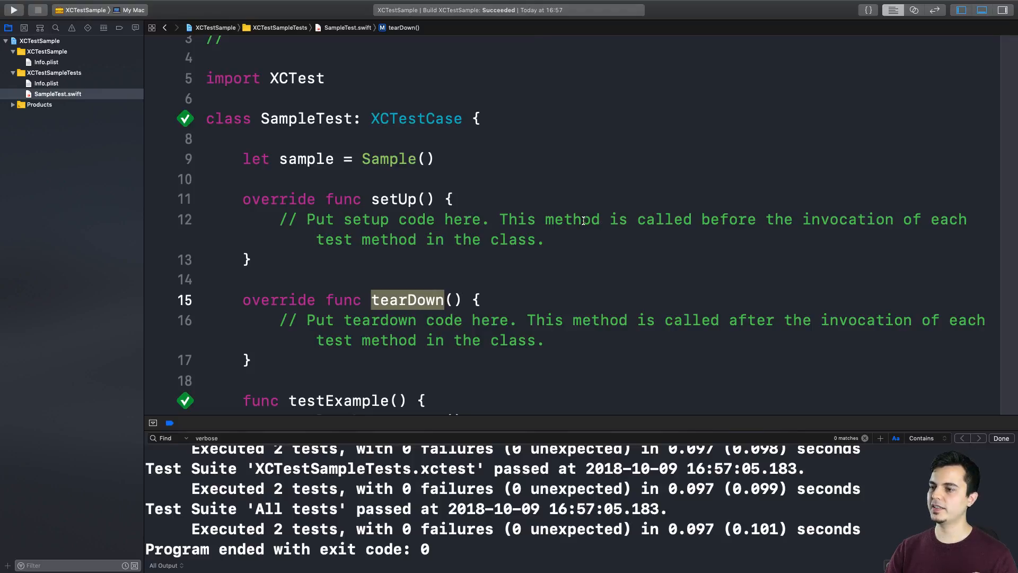
pyautogui.moveTo(732, 220)
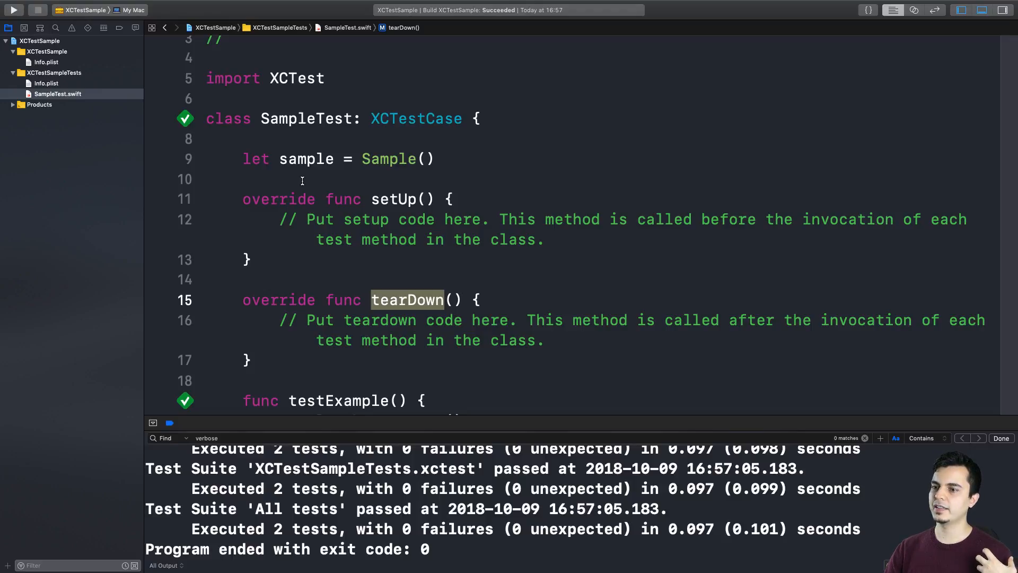
pyautogui.click(305, 158)
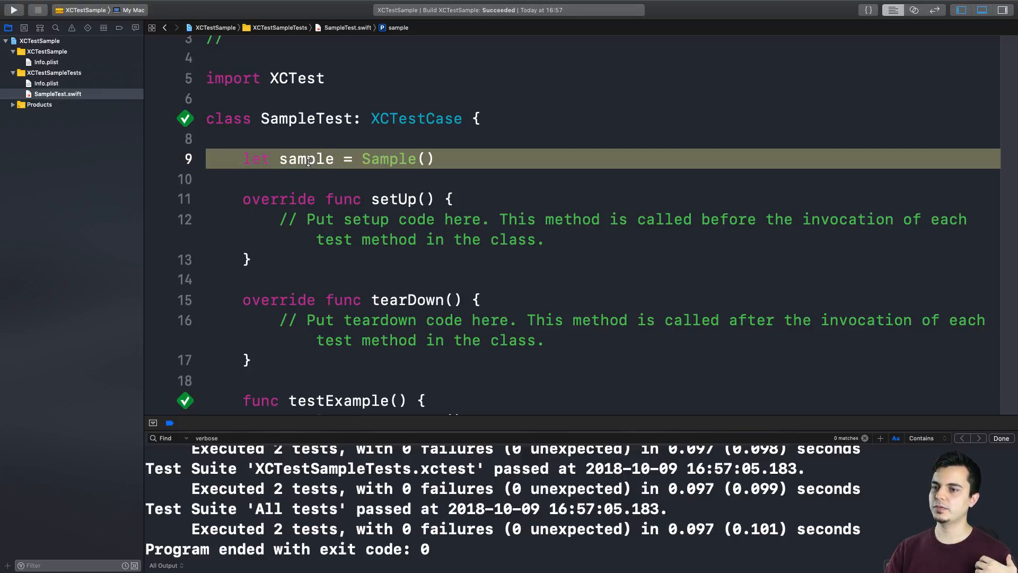
# Step: Change sample to var sample: Sample!, assigning Sample() in setUp and nil in tearDown
pyautogui.doubleClick(255, 159)
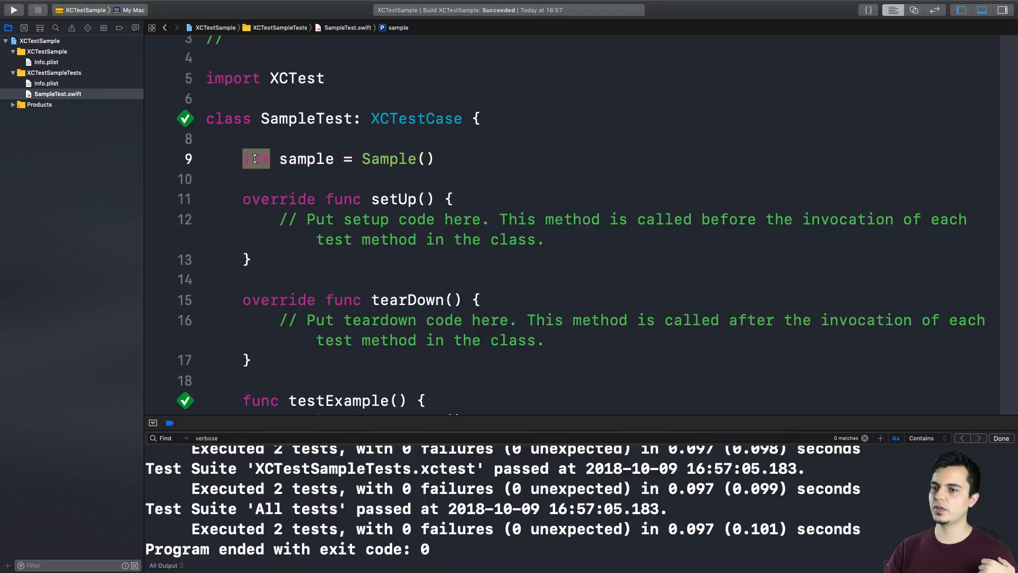
pyautogui.write('v')
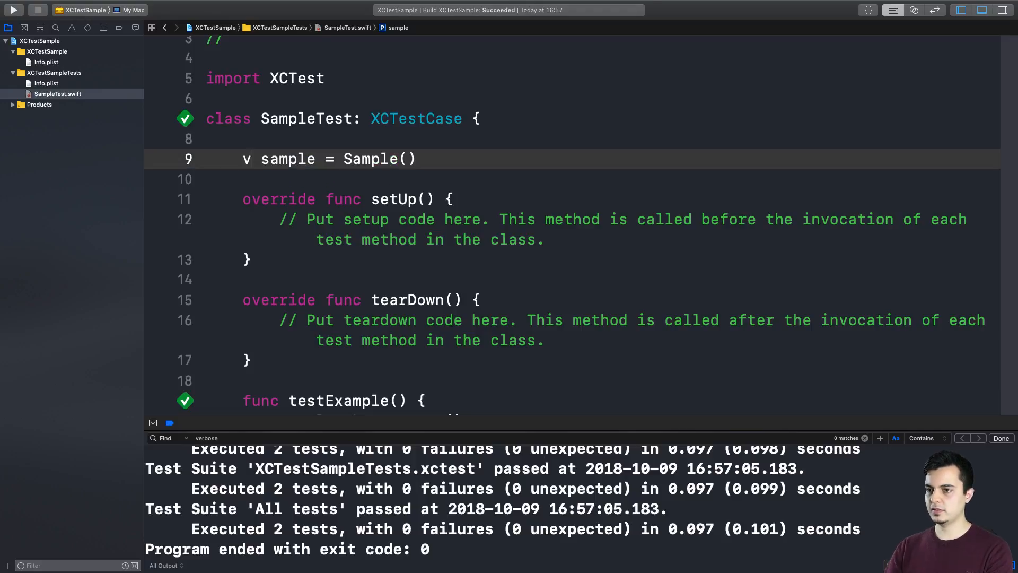
pyautogui.write('ar')
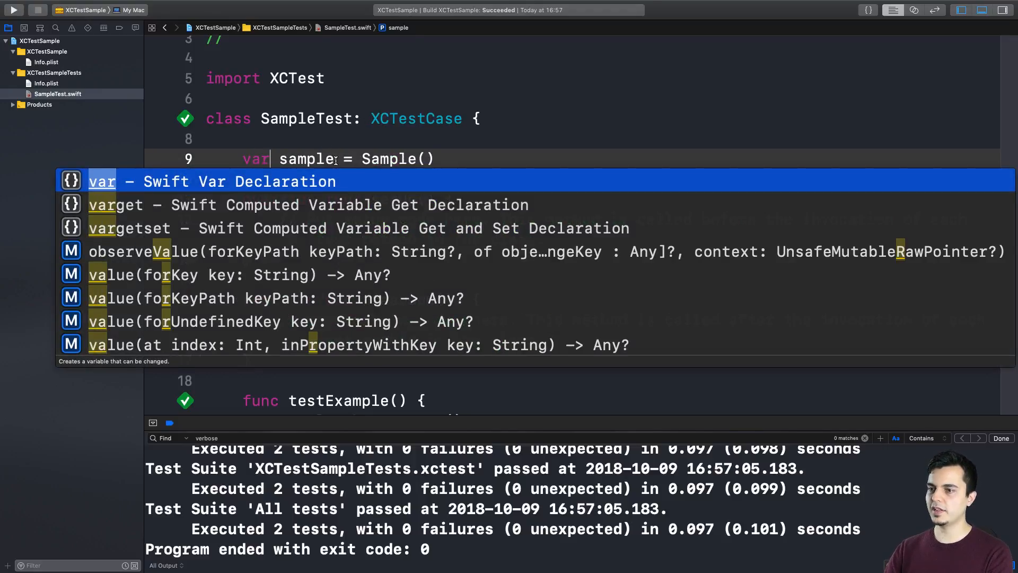
pyautogui.write(': Sam')
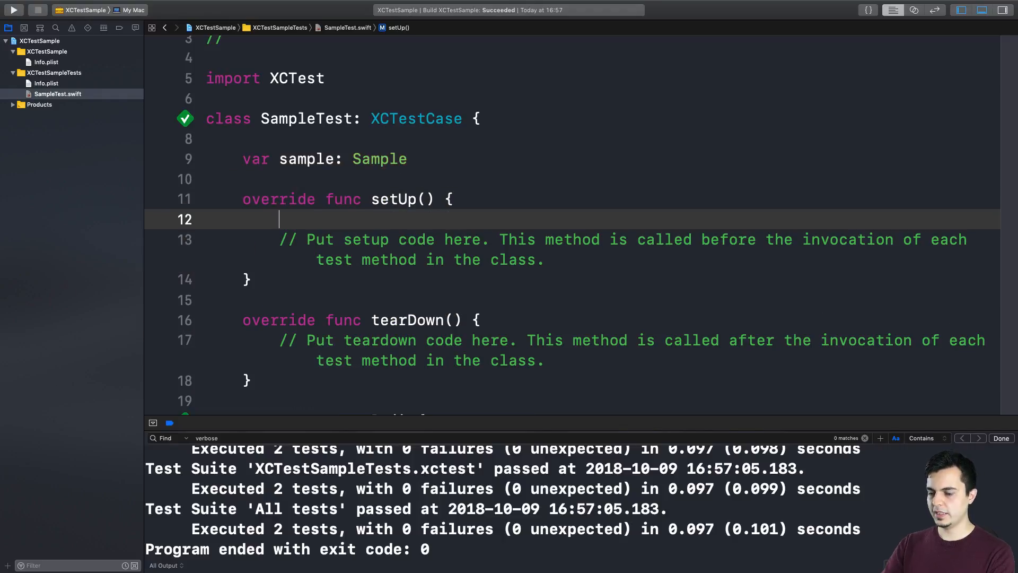
pyautogui.write('sample =')
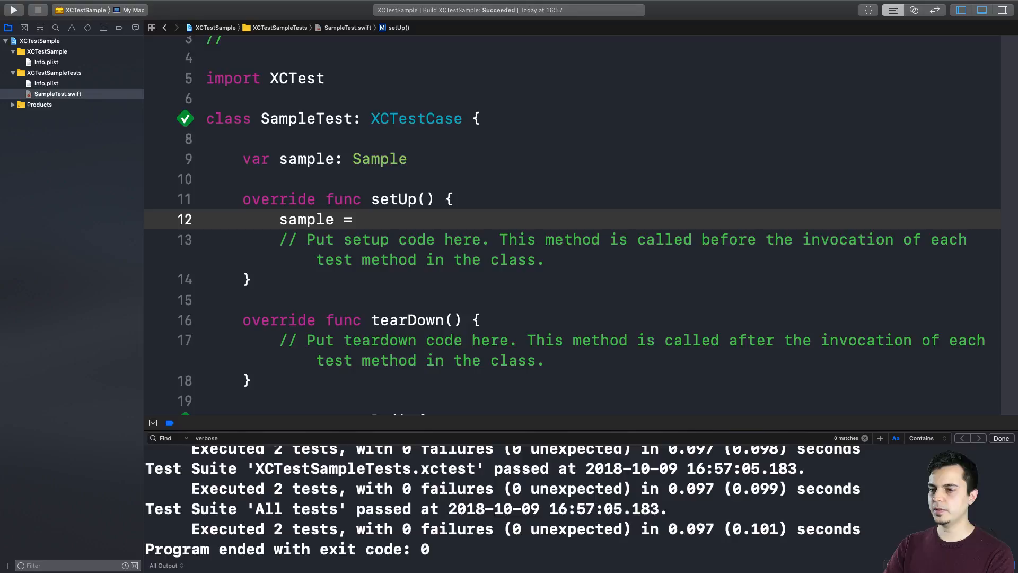
pyautogui.write('Sample()')
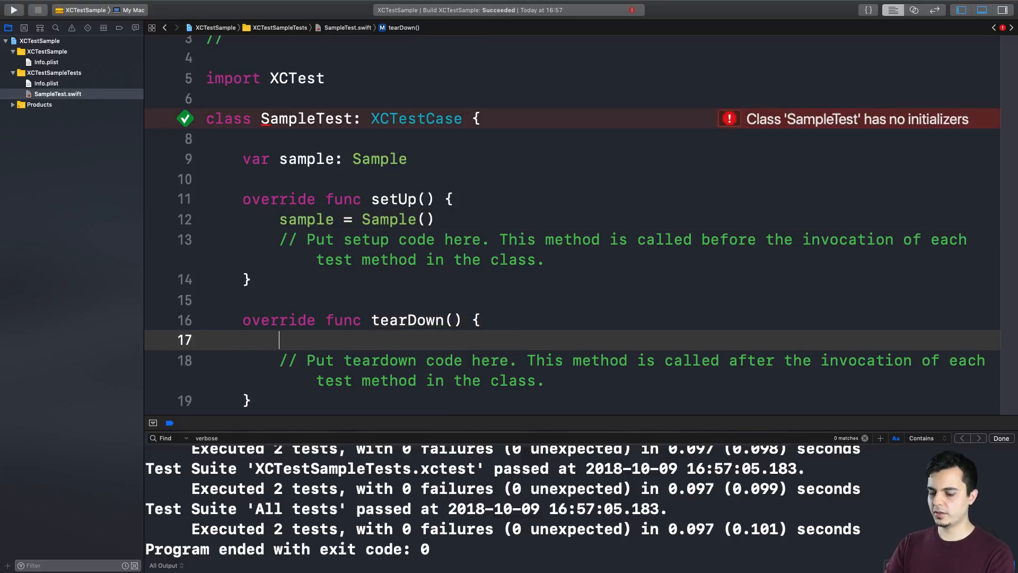
pyautogui.write('sample = nil')
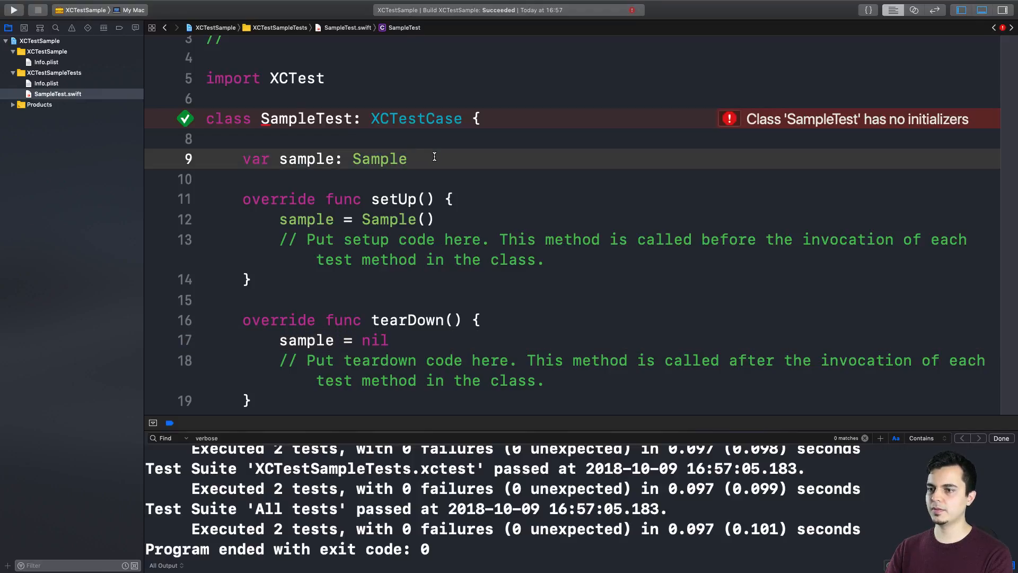
pyautogui.write('?')
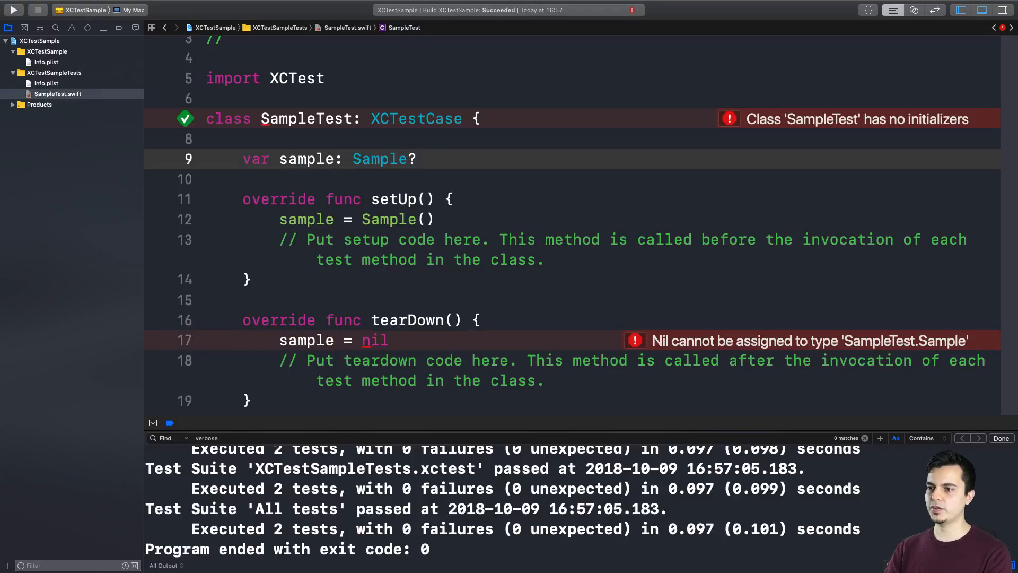
pyautogui.write('!')
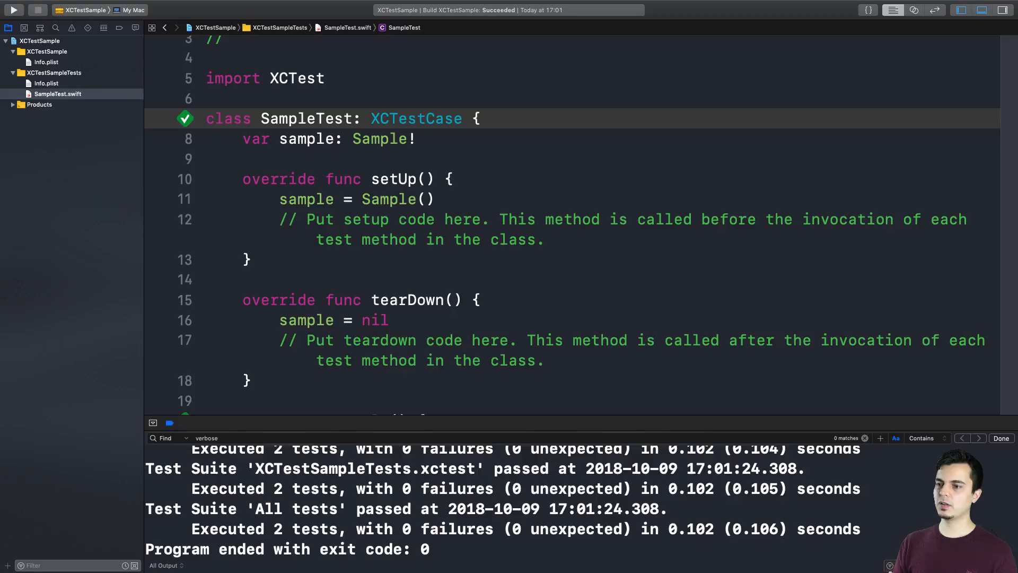
# Step: Review the sample = Sample() assignment in setUp
pyautogui.click(479, 118)
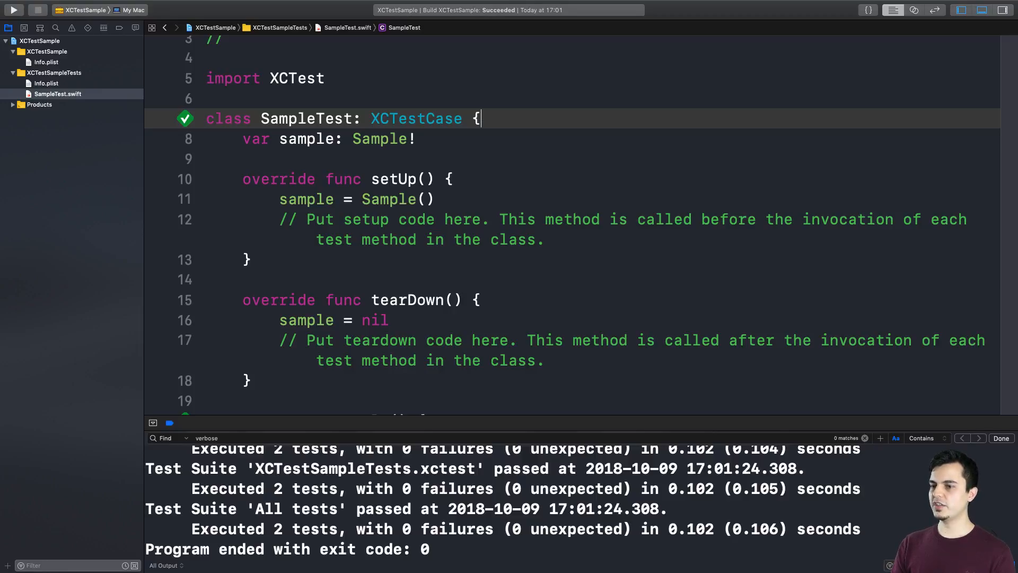
pyautogui.click(323, 199)
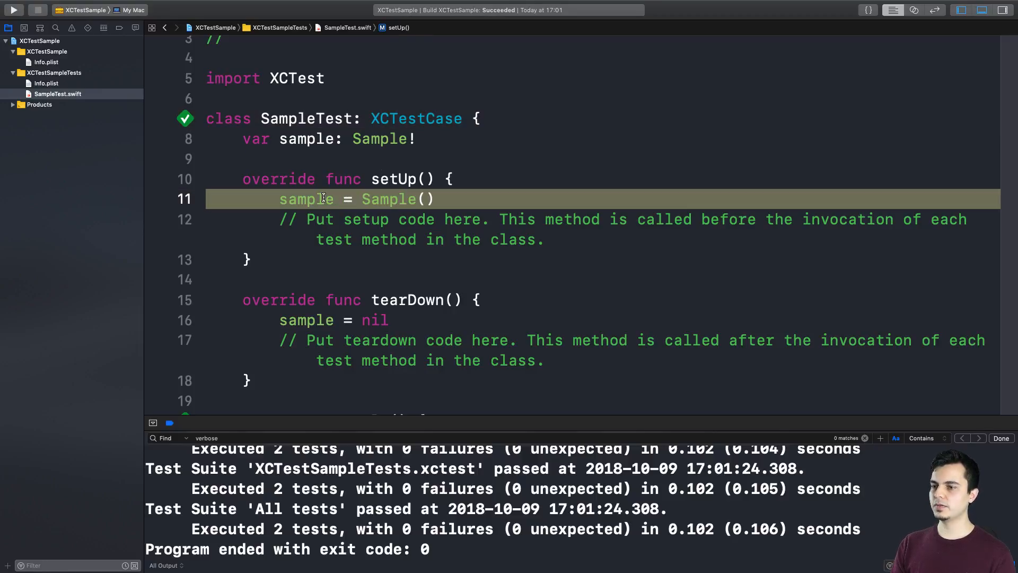
pyautogui.doubleClick(388, 199)
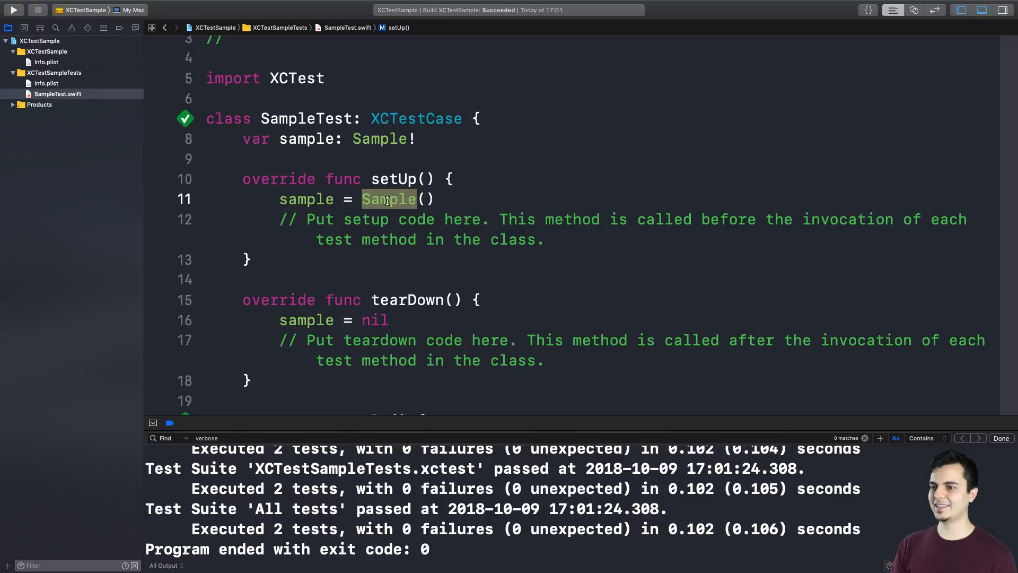
pyautogui.moveTo(358, 135)
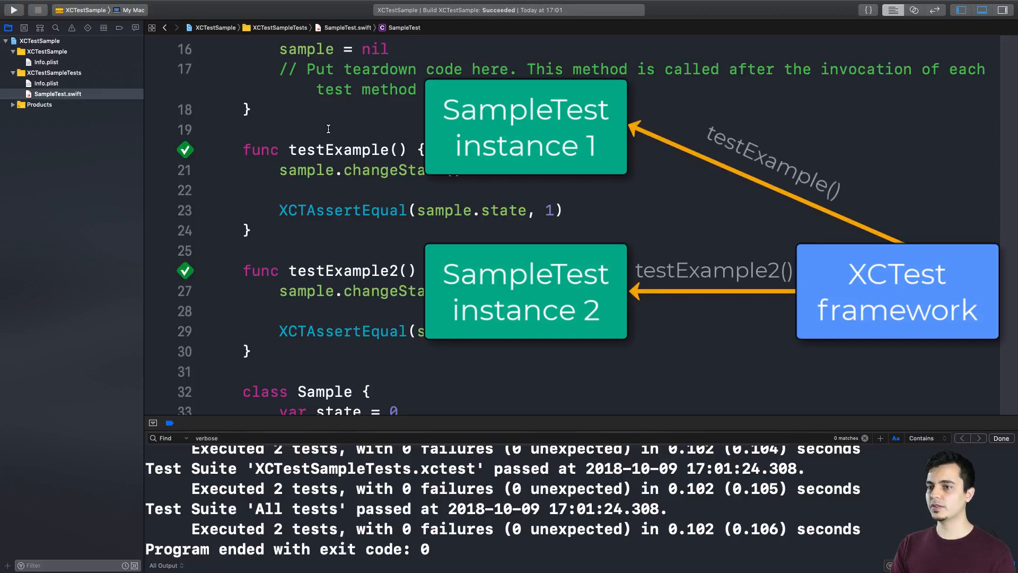
pyautogui.doubleClick(343, 270)
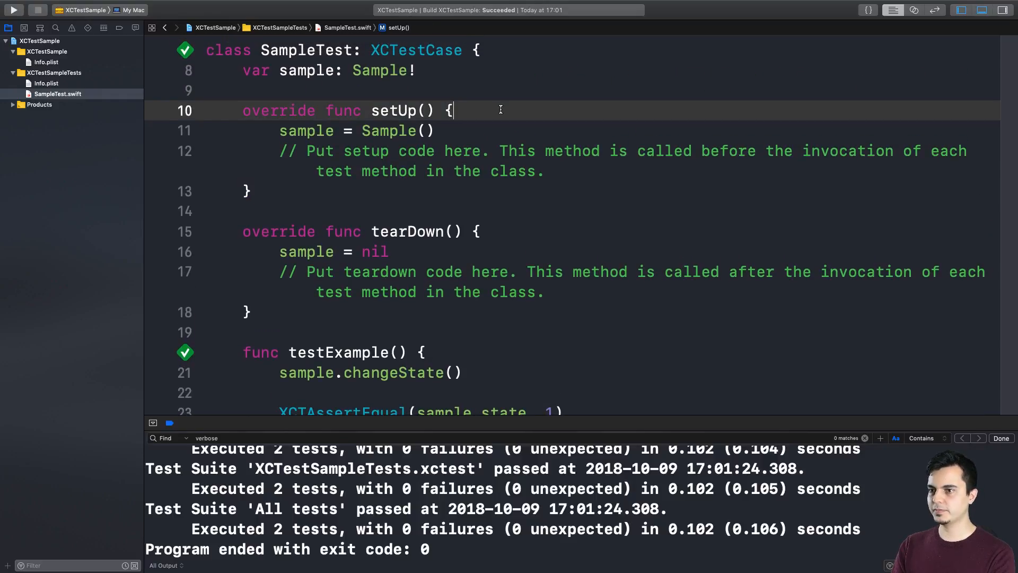
# Step: Add print("setUp – SampleTest identifier: \(ObjectIdentifier(self))") to setUp and review it
pyautogui.write('print("setUp – SampleTest identifier: \\(ObjectIdentifier(self))")')
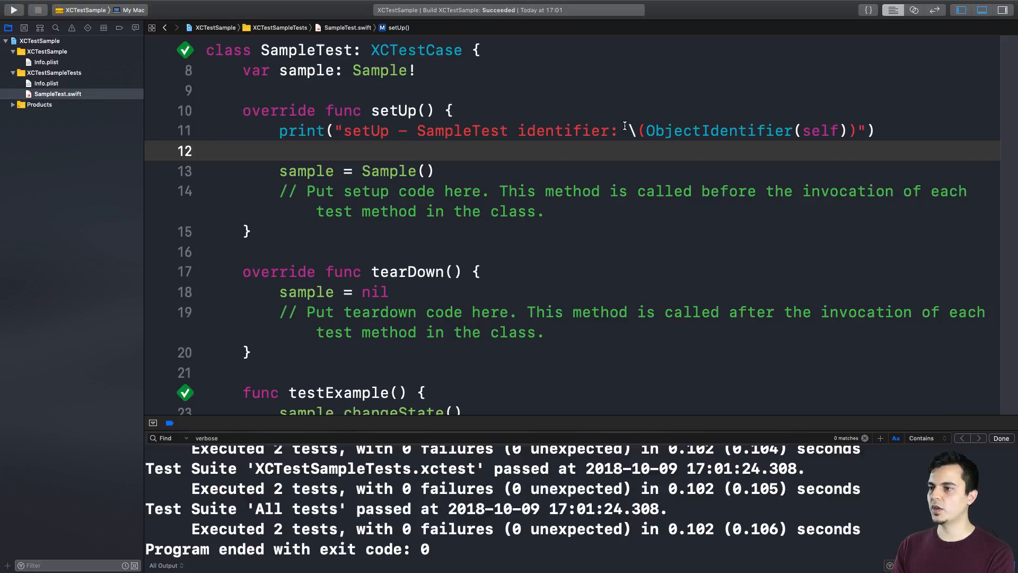
pyautogui.doubleClick(821, 131)
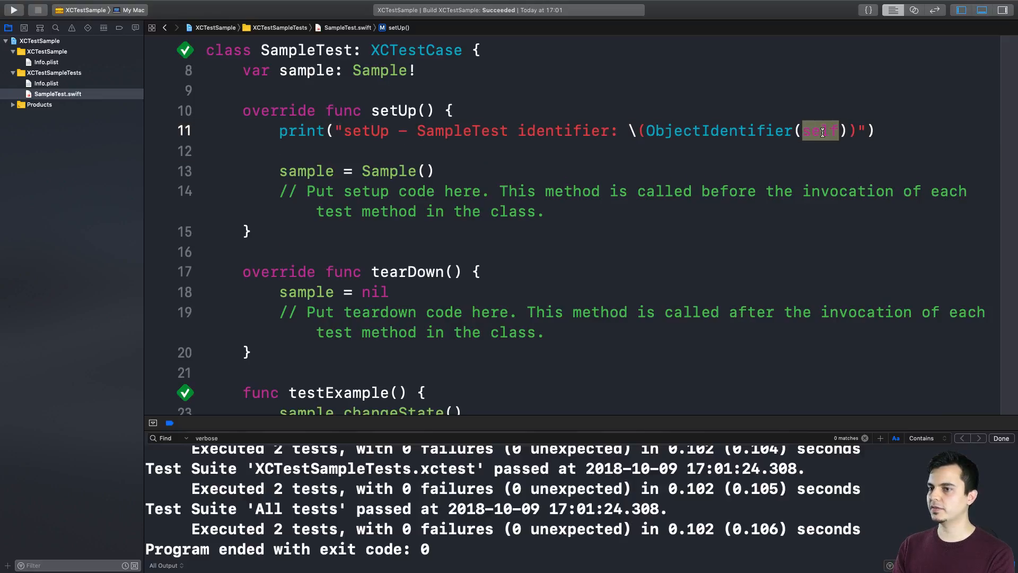
pyautogui.doubleClick(306, 50)
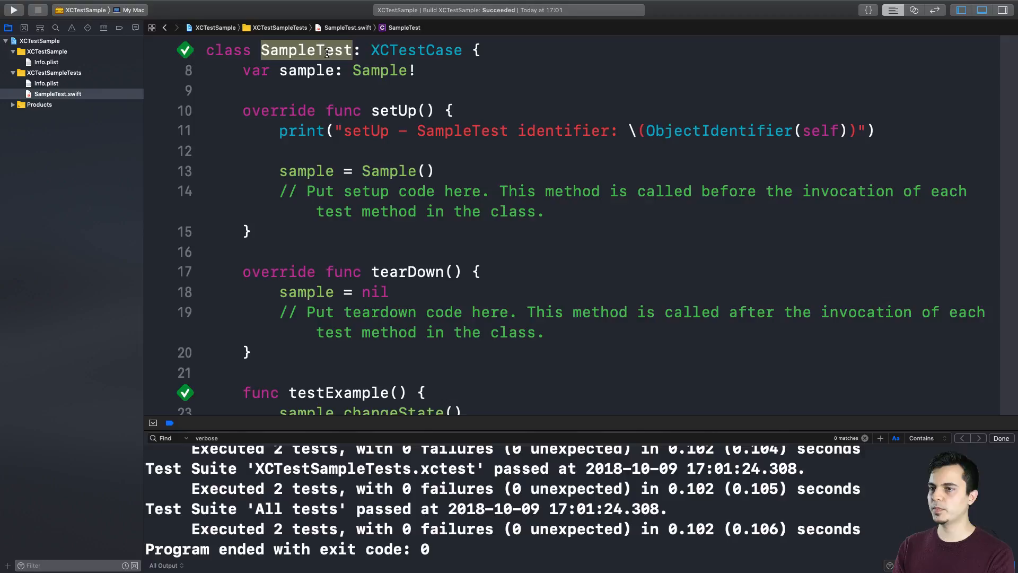
pyautogui.moveTo(477, 125)
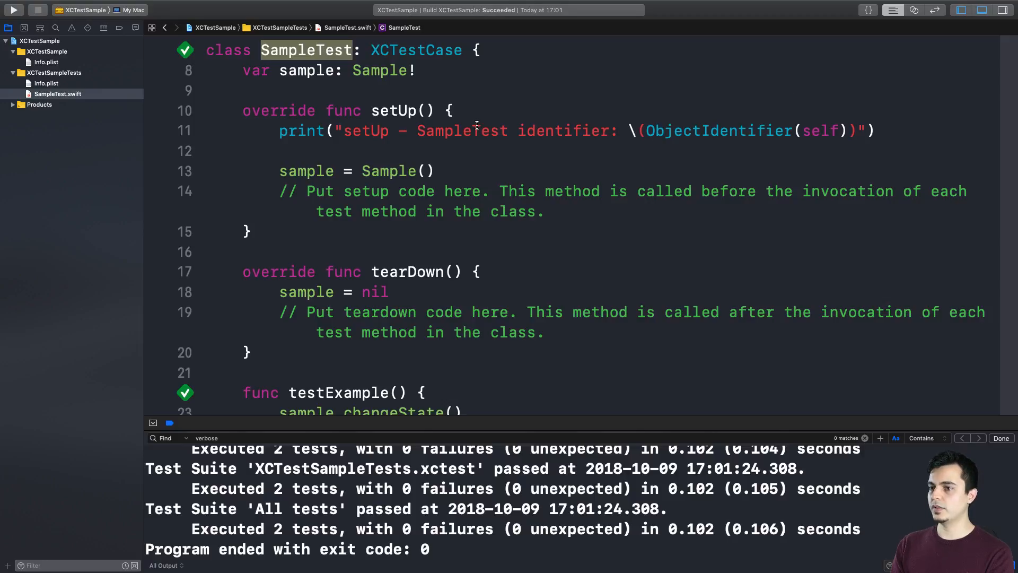
pyautogui.scroll(-3)
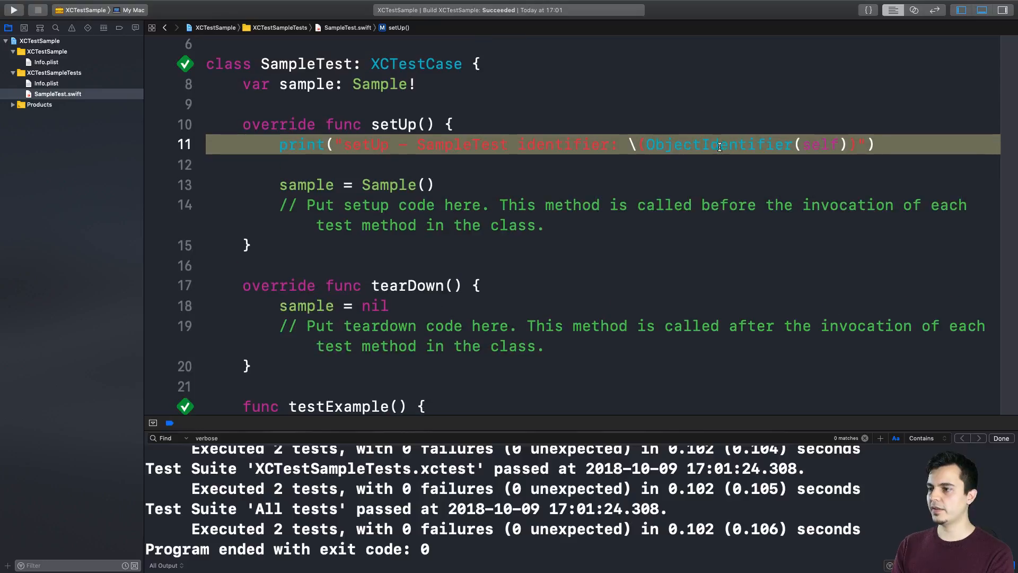
pyautogui.doubleClick(714, 144)
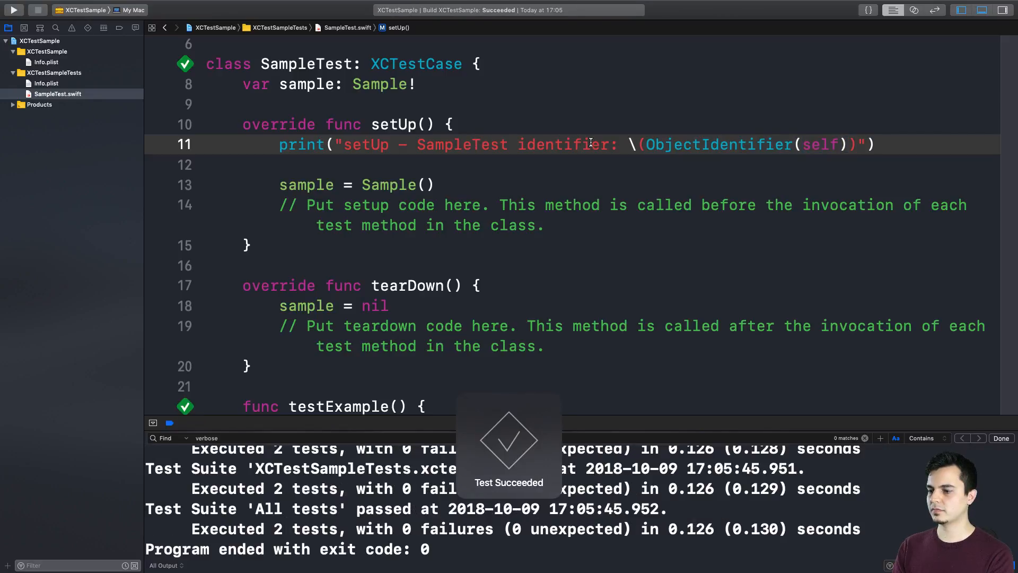
pyautogui.write('SampleTest identifier')
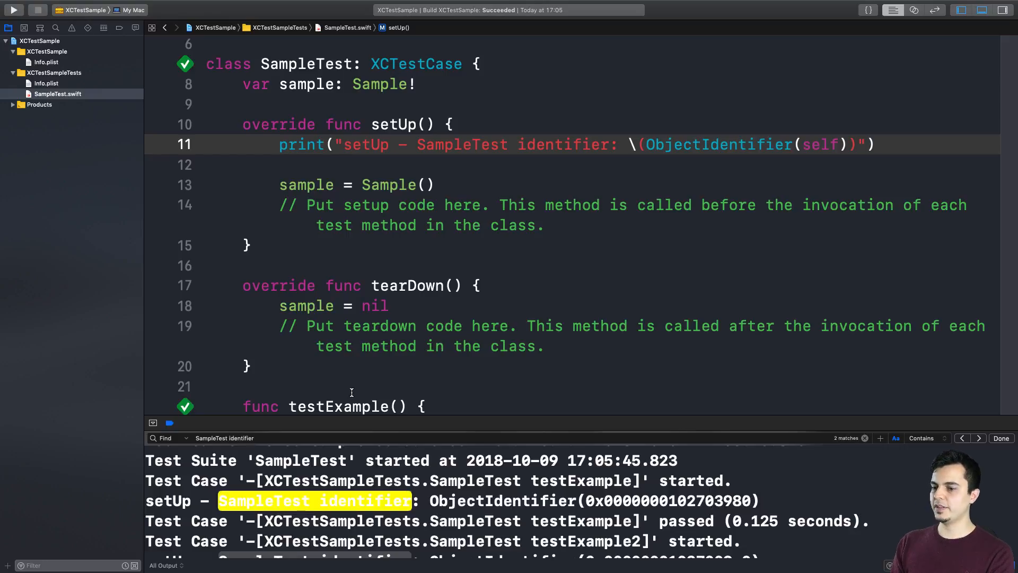
pyautogui.doubleClick(338, 406)
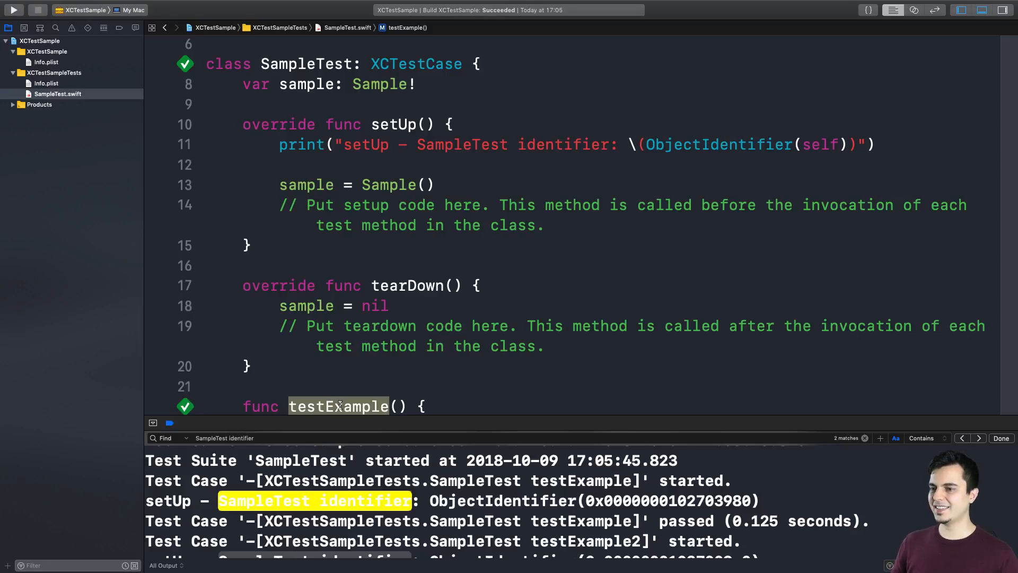
pyautogui.click(446, 164)
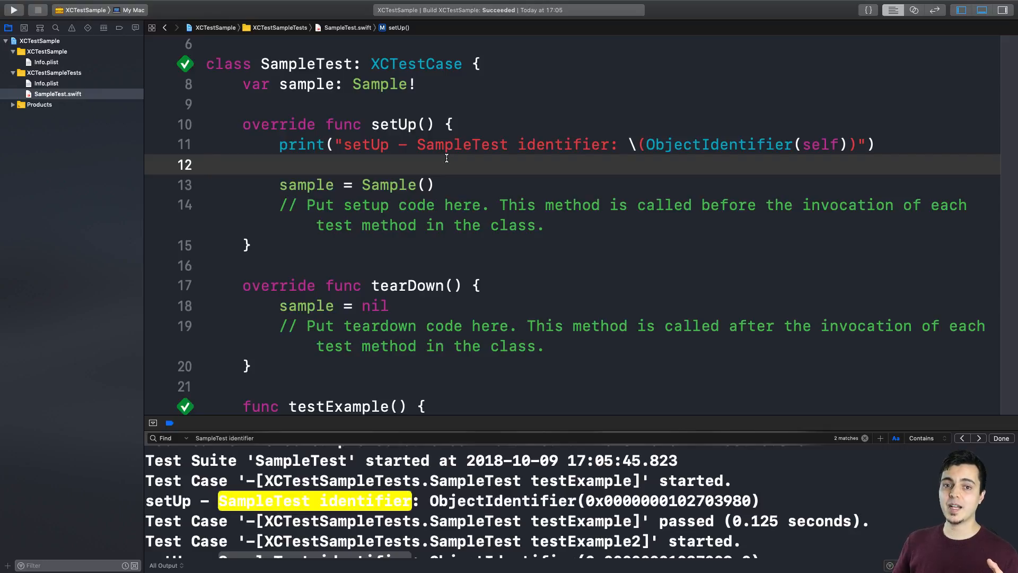
# Step: Edit the declaration to var sample: Sample! = Sample()
pyautogui.click(206, 164)
pyautogui.write(' = Sample(')
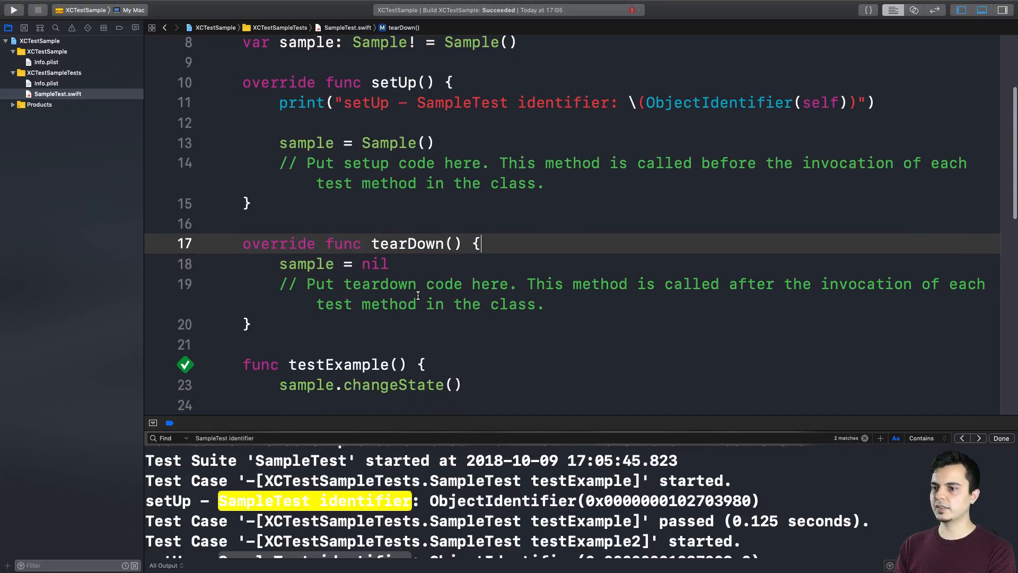
# Step: Add deinit { fatalError("Crash!") } to Sample and run the tests, crashing with exit code 9
pyautogui.write('deinit {')
pyautogui.write('fatalError("C')
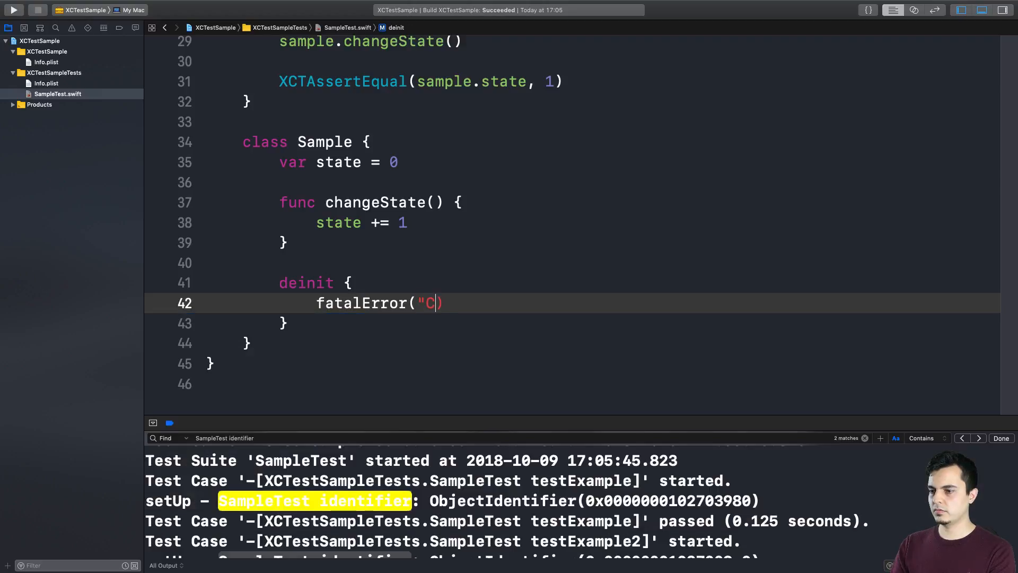
pyautogui.write('rash!')
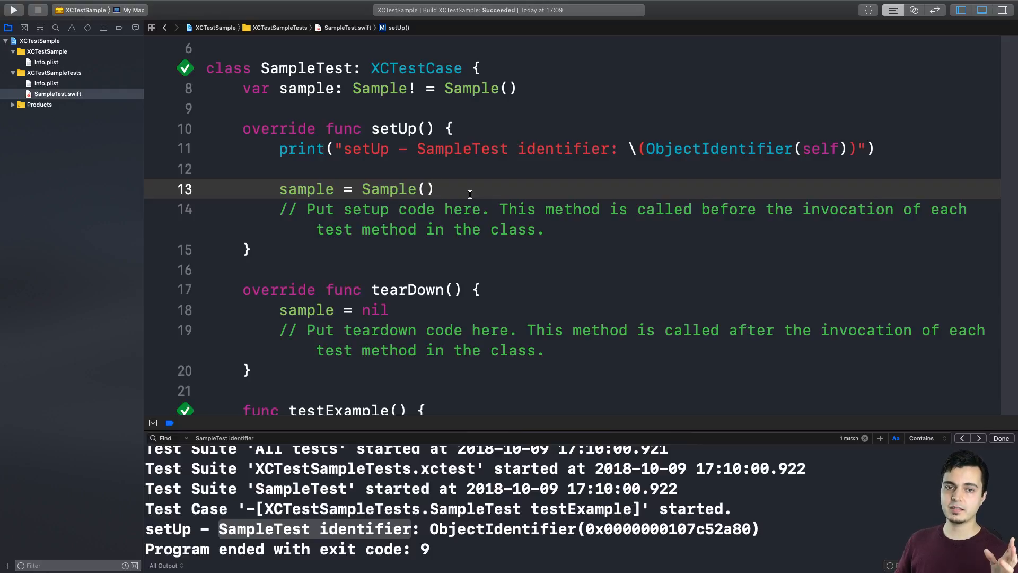
pyautogui.click(437, 189)
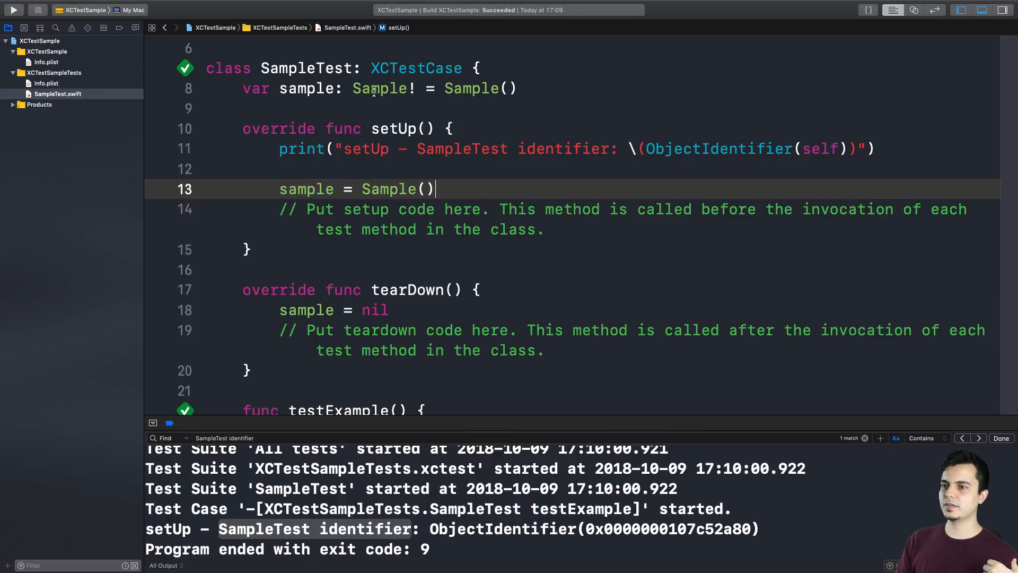
pyautogui.doubleClick(306, 88)
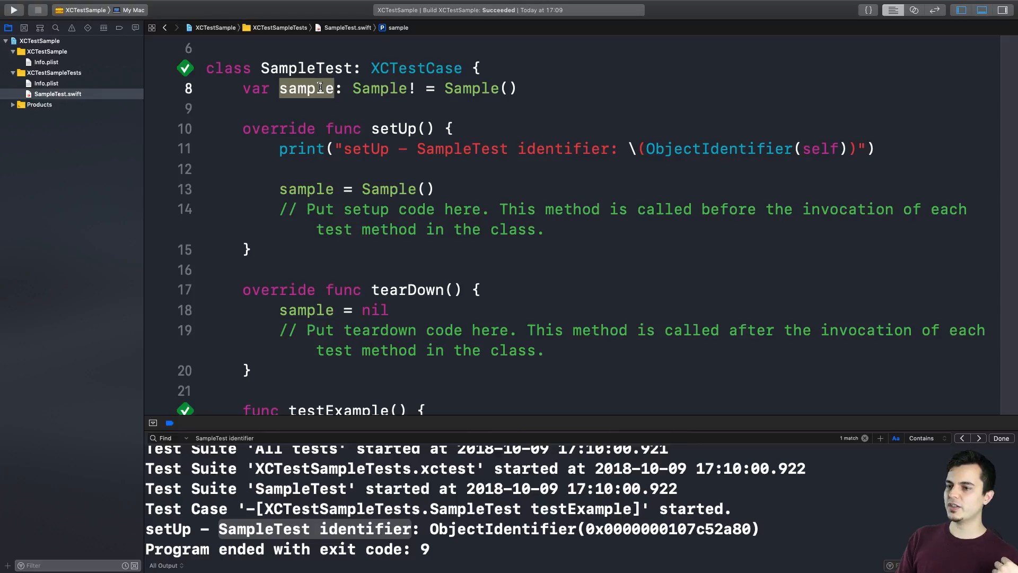
pyautogui.click(356, 189)
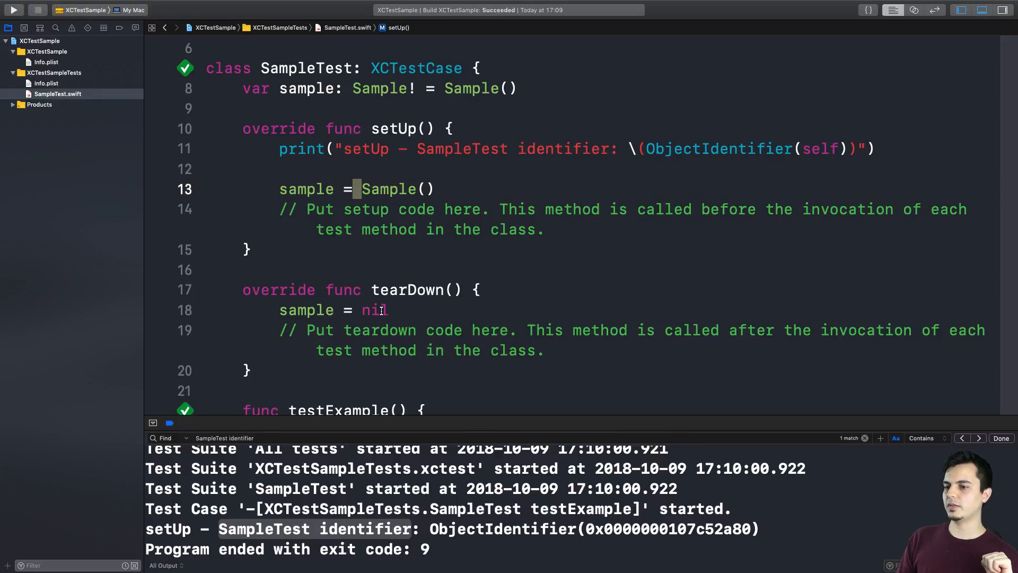
pyautogui.click(373, 310)
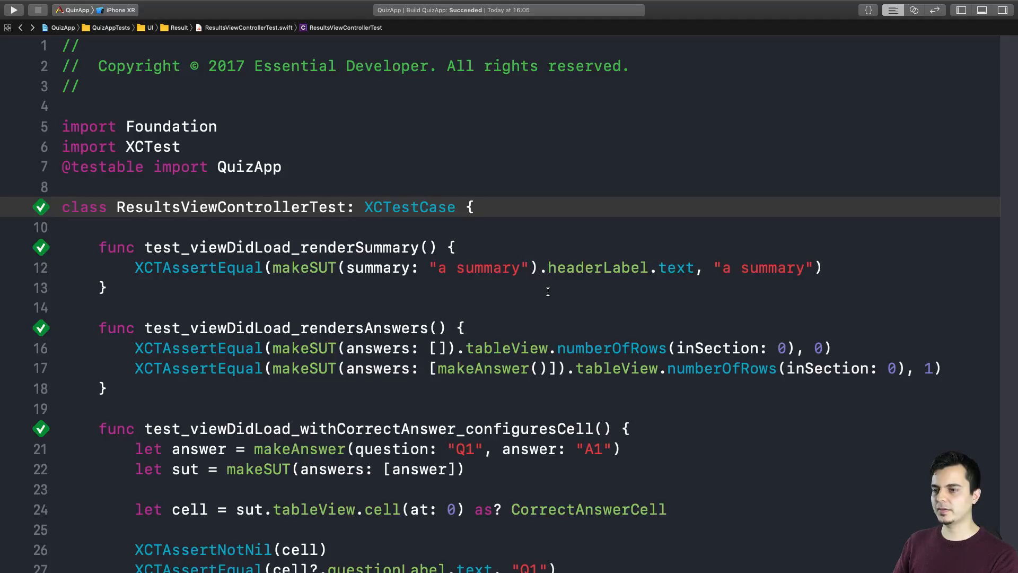
# Step: Select the makeSUT call in ResultsViewControllerTest's summary test
pyautogui.doubleClick(303, 268)
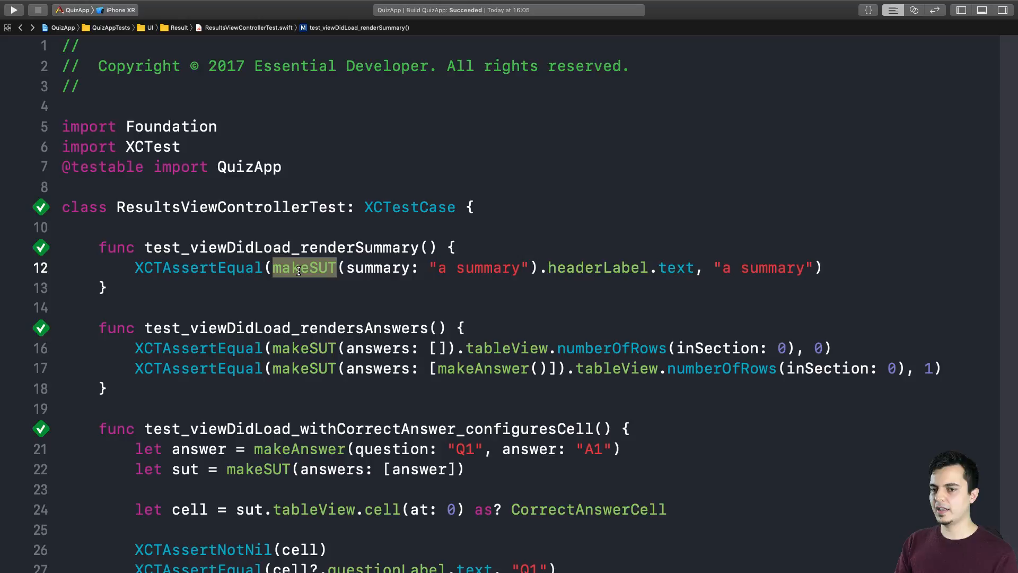
pyautogui.moveTo(544, 271)
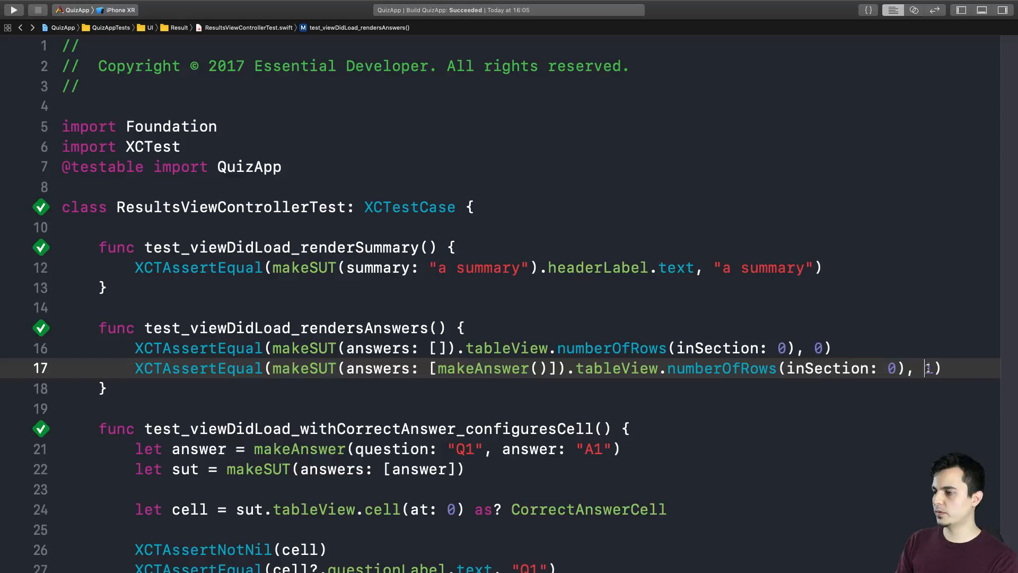
pyautogui.write('1')
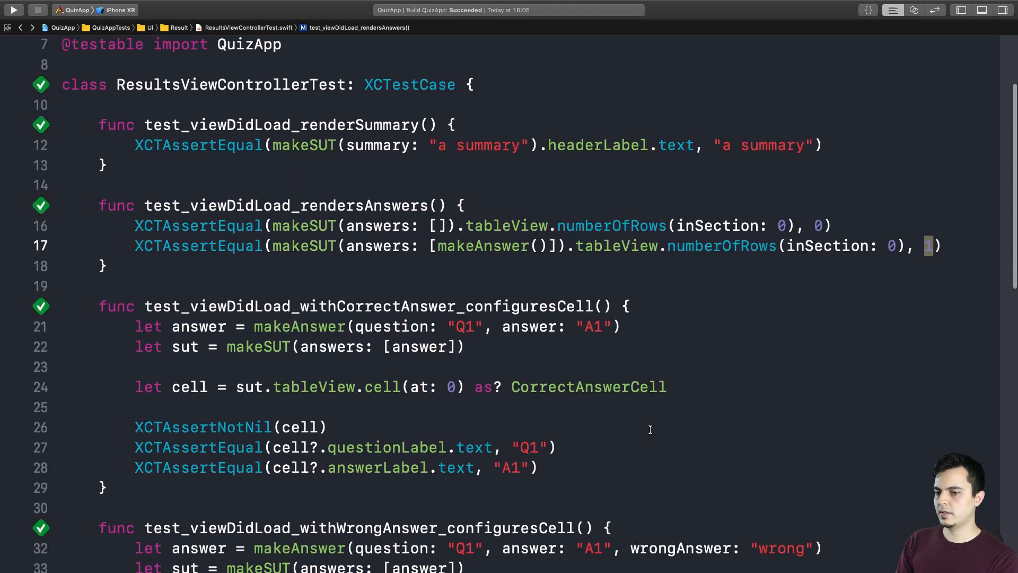
pyautogui.moveTo(272, 336)
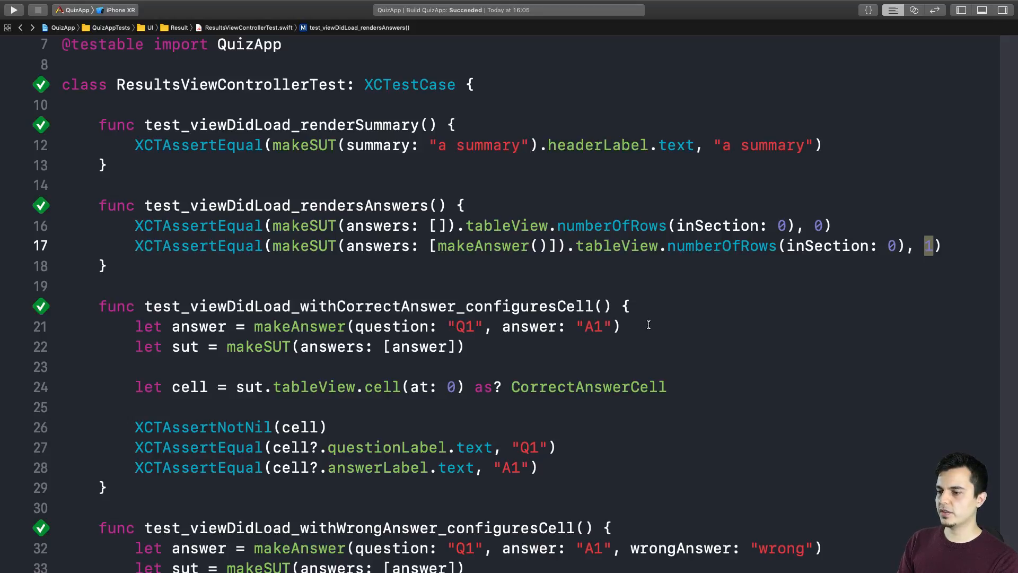
pyautogui.moveTo(185, 346)
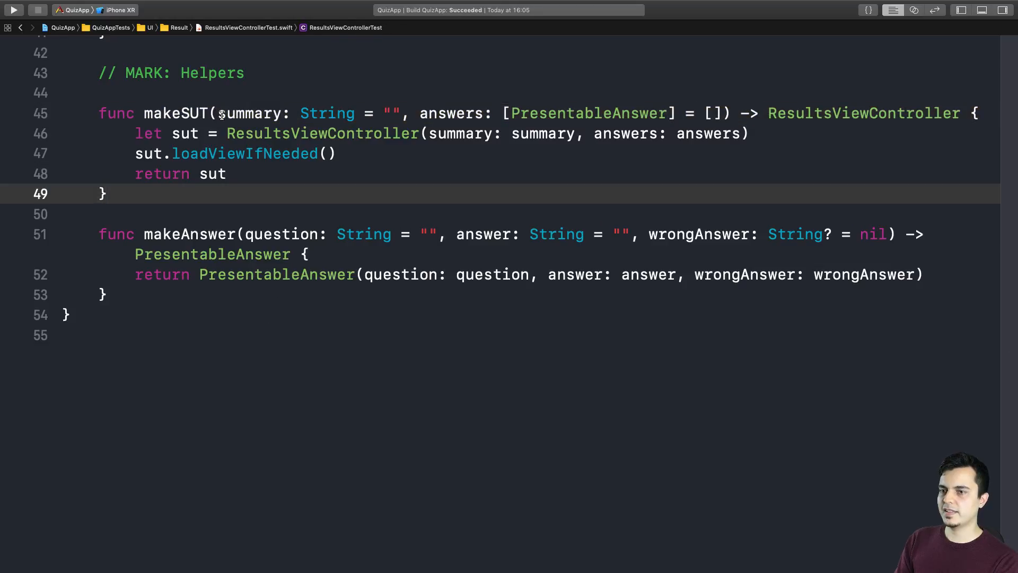
pyautogui.click(220, 113)
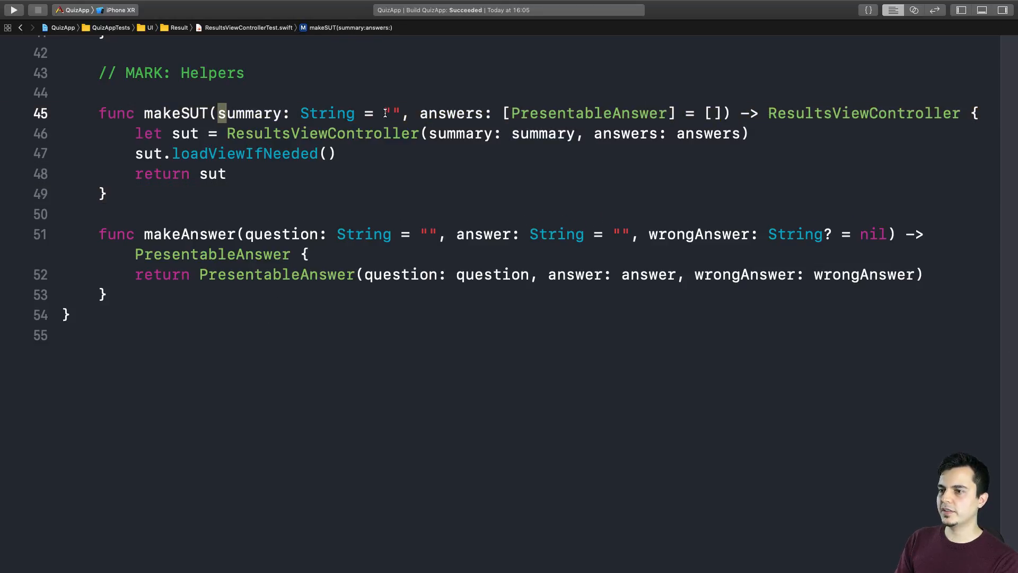
pyautogui.doubleClick(323, 133)
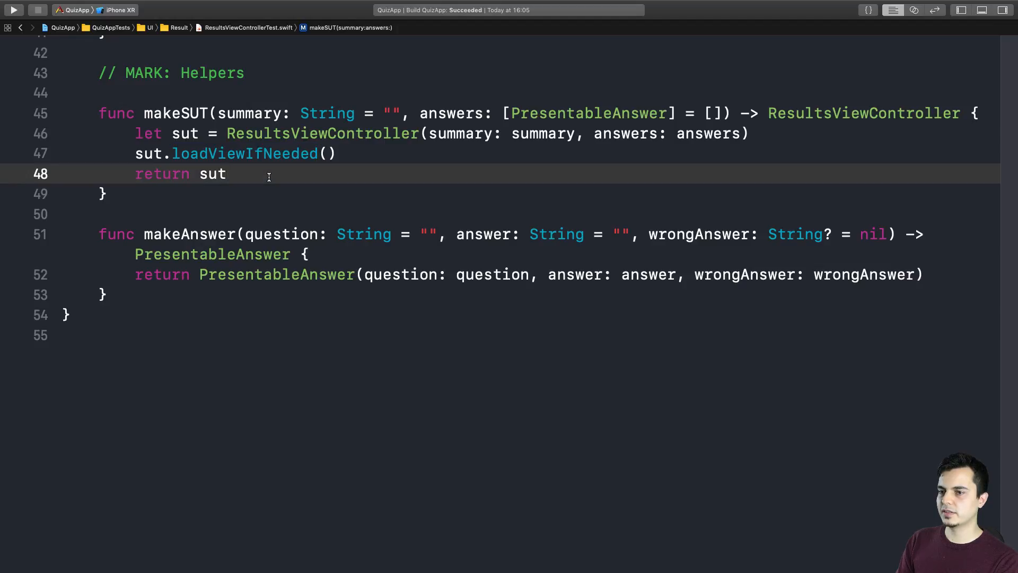
pyautogui.click(230, 174)
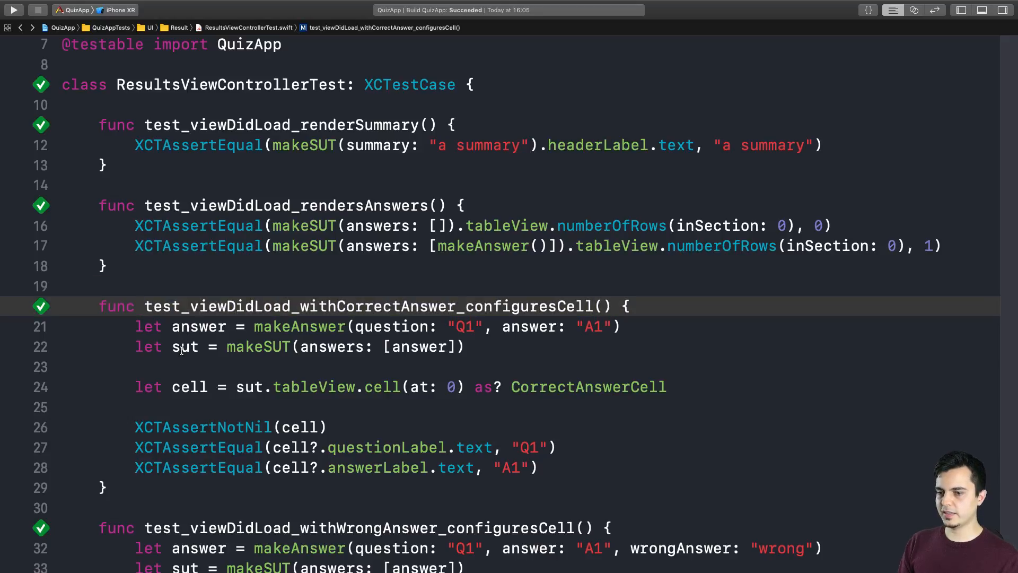
pyautogui.doubleClick(185, 346)
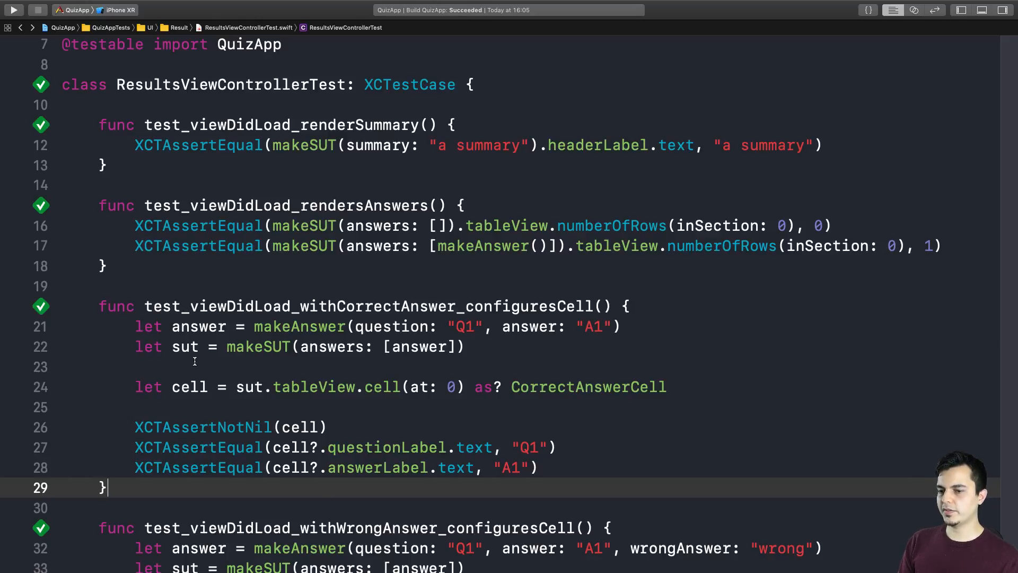
pyautogui.doubleClick(185, 346)
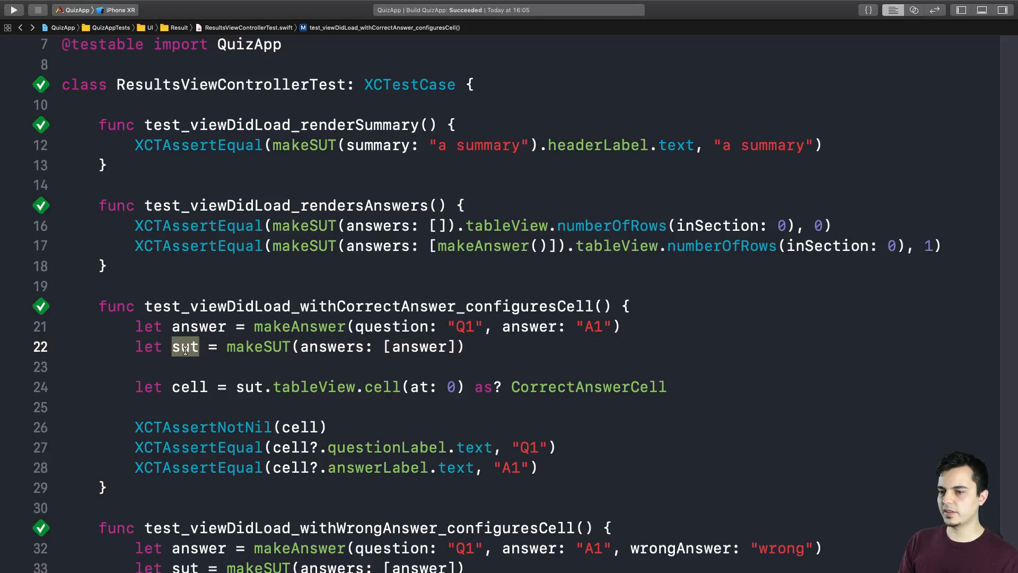
pyautogui.doubleClick(199, 326)
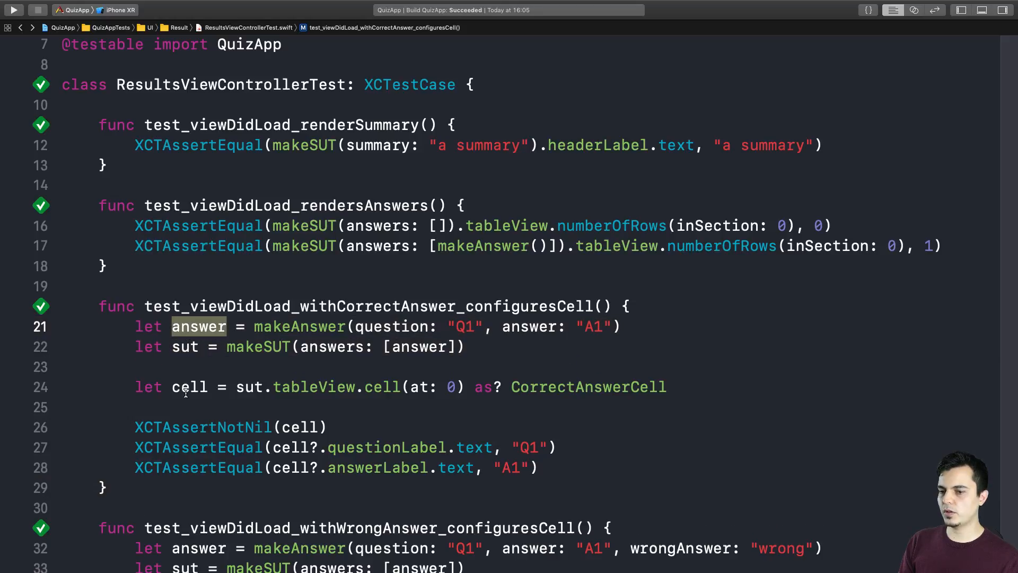
pyautogui.doubleClick(185, 346)
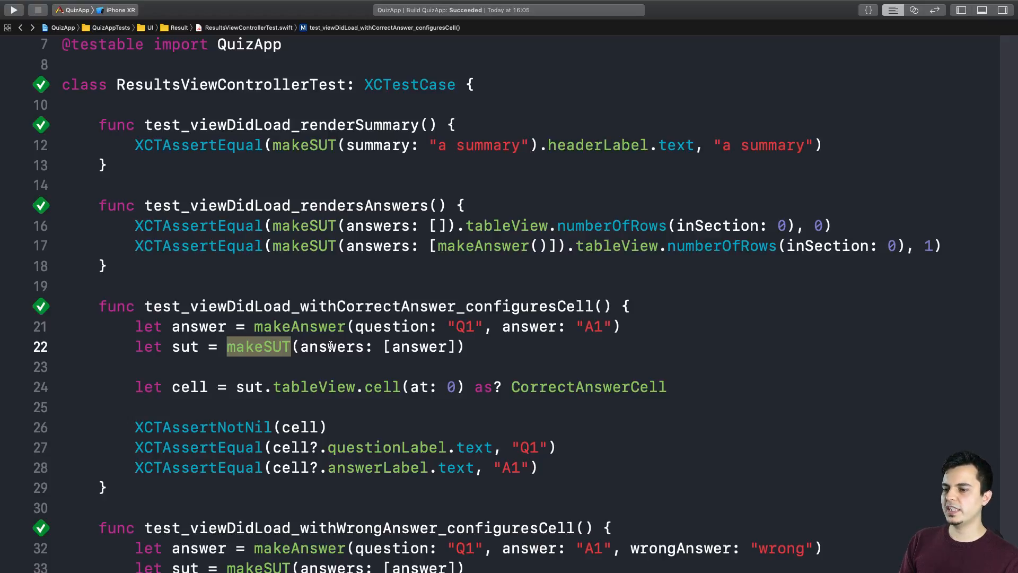
pyautogui.scroll(-3)
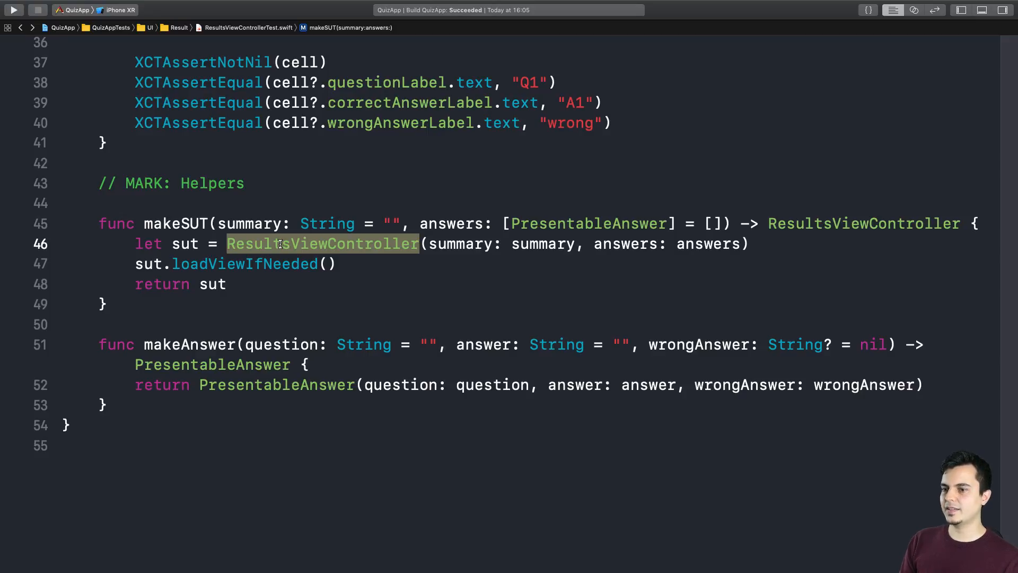
pyautogui.moveTo(575, 260)
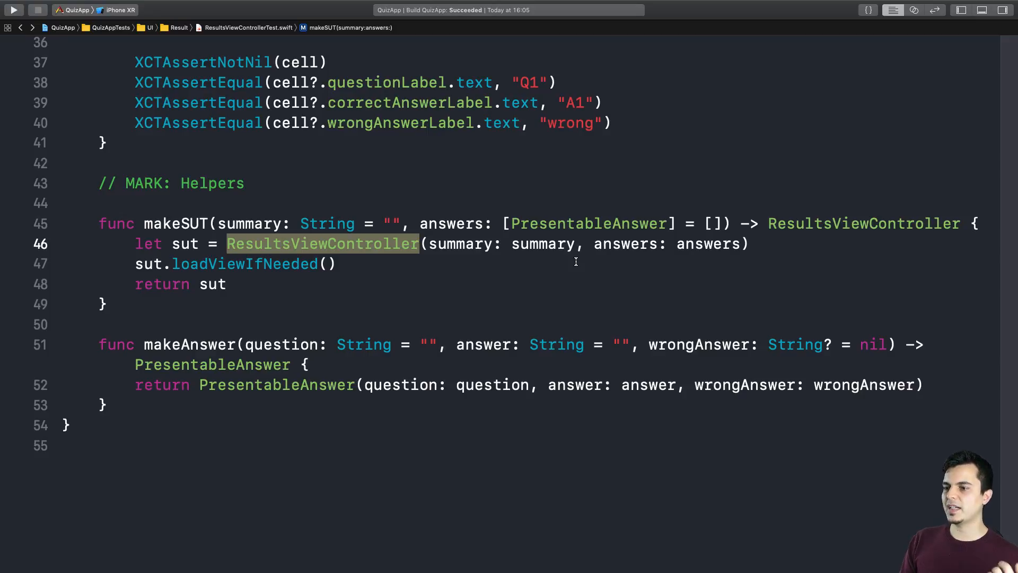